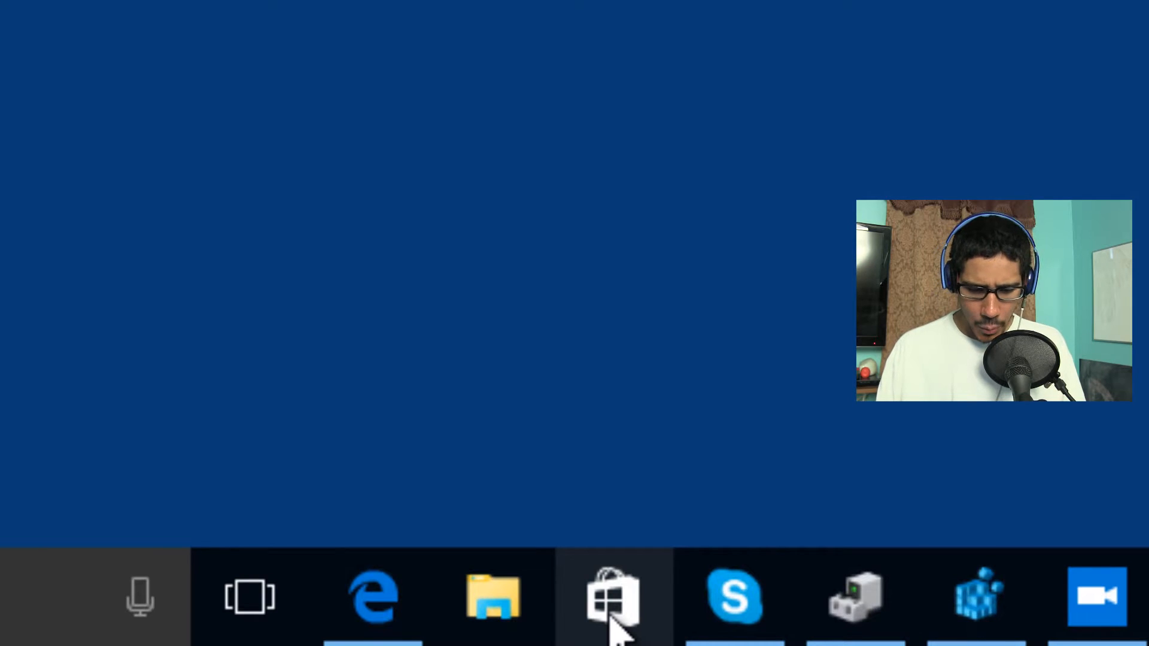
mouse_move(608, 400)
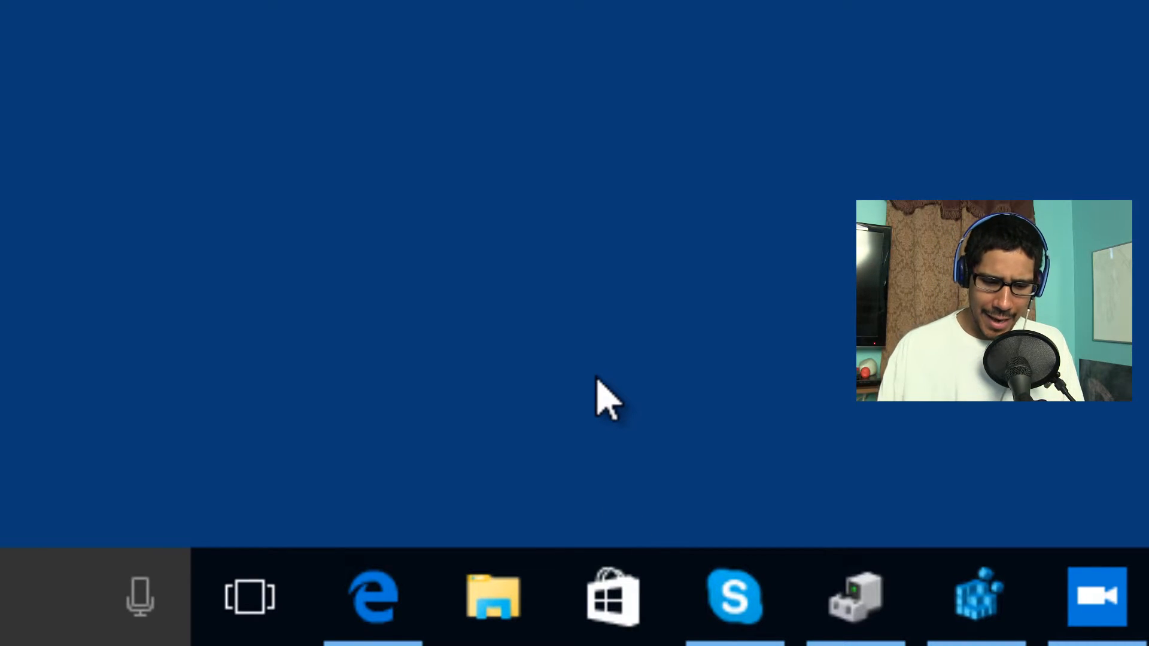
mouse_move(614, 596)
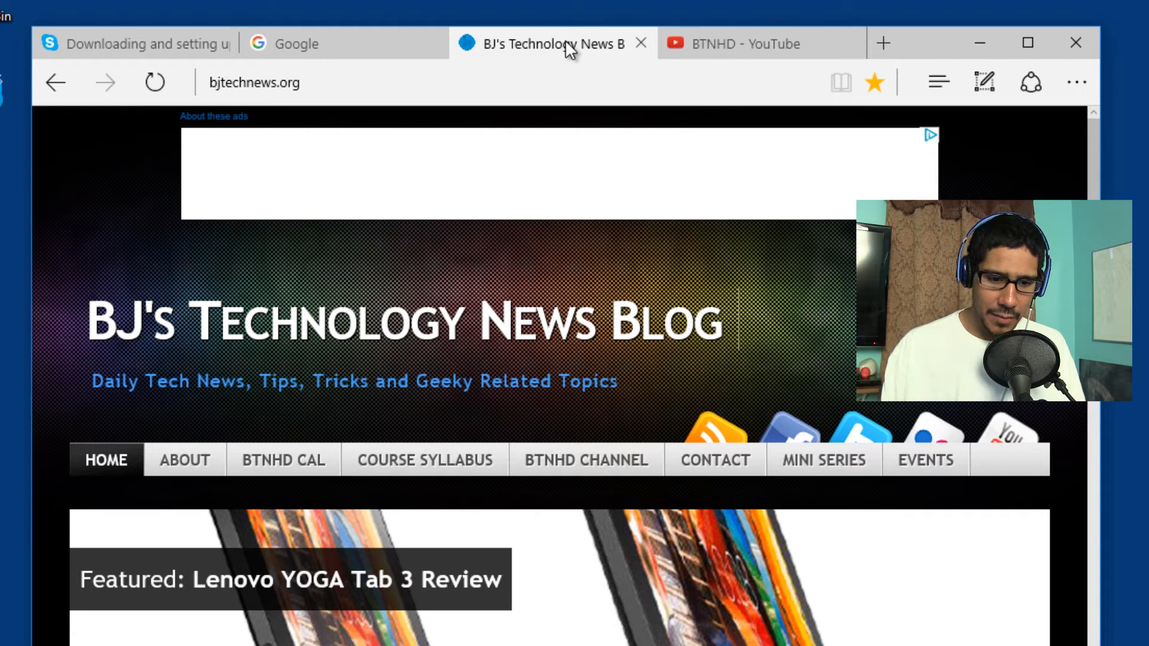
mouse_move(551, 285)
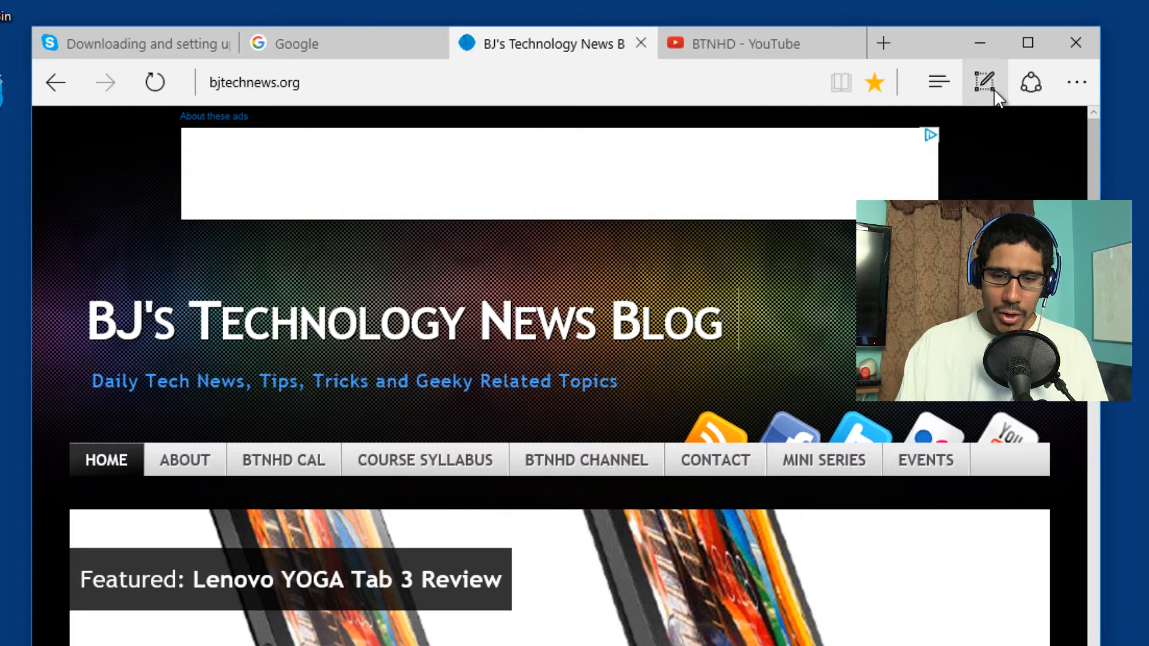
mouse_move(985, 82)
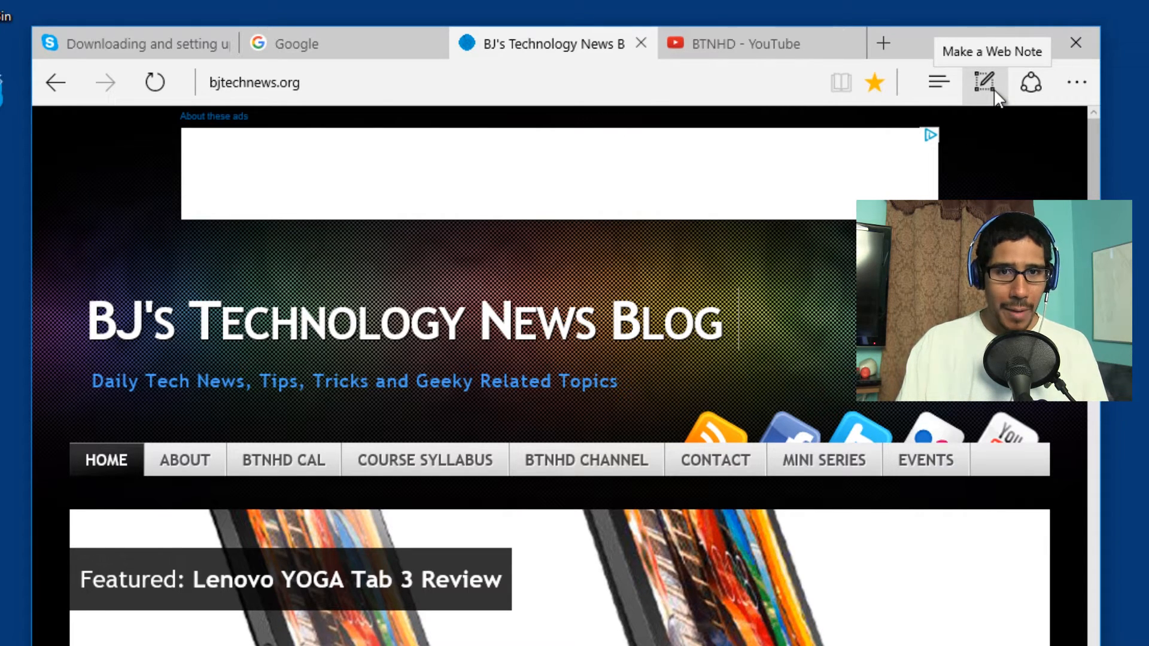
Draw freehand ink scribbles over the blog header as a web note, then exit note mode.
click(985, 82)
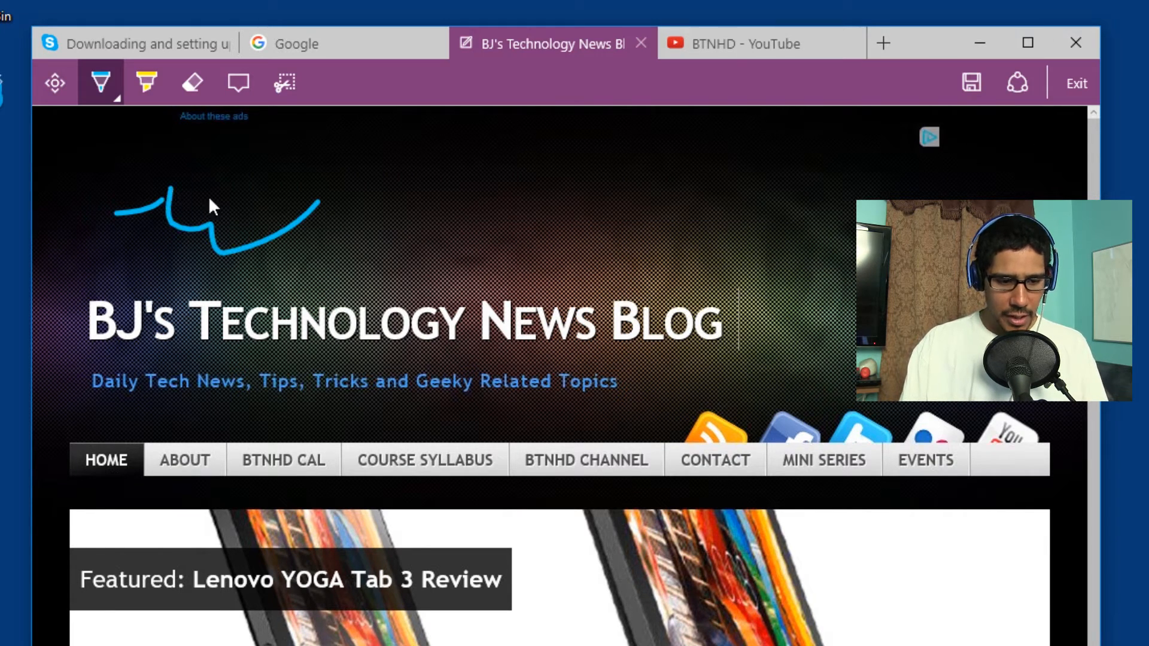
drag(213, 213, 784, 286)
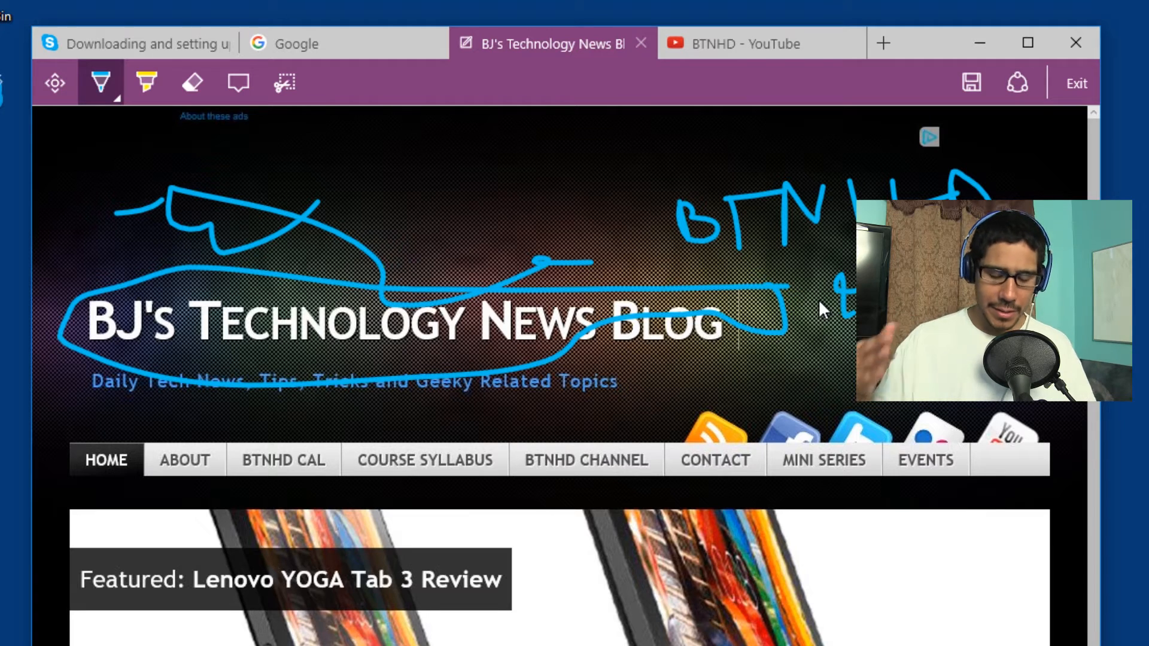
click(1076, 82)
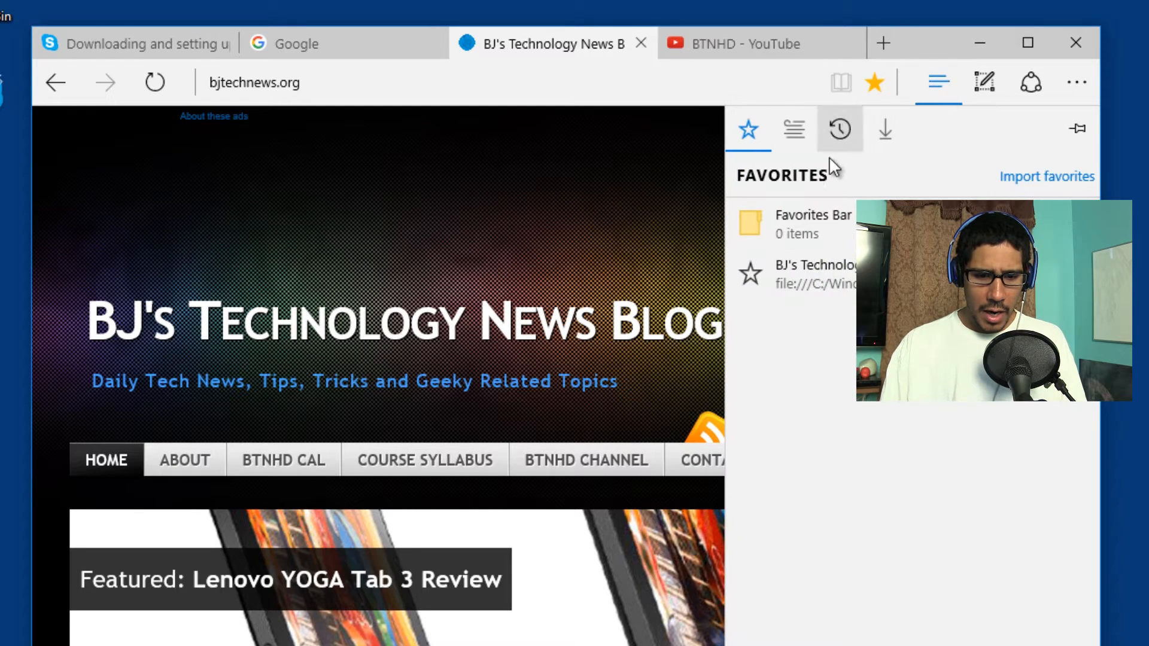
Look through the Reading list and Favorites tabs of the Edge hub panel.
click(792, 130)
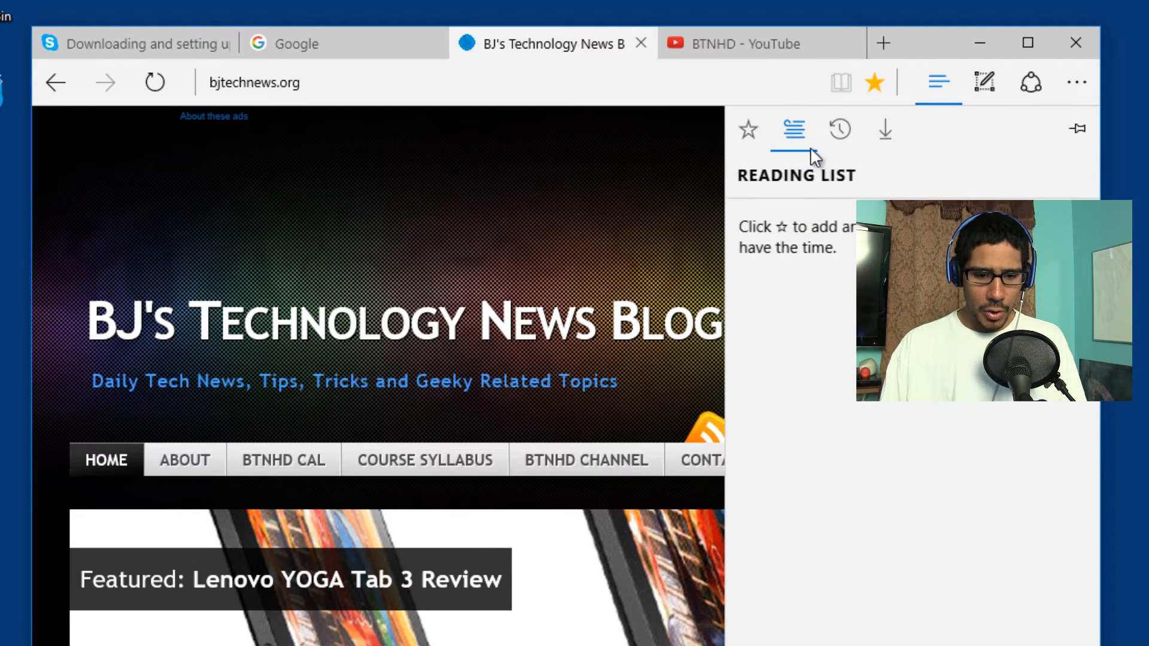
click(746, 130)
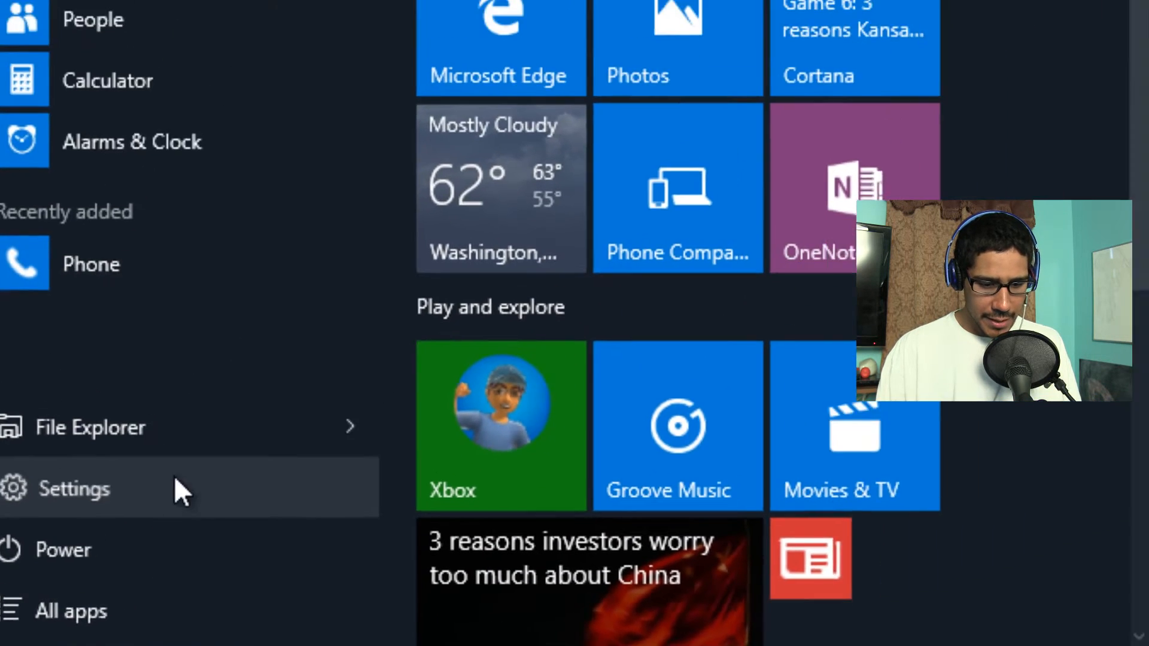
In Settings > Personalization > Colors, turn on accent colour for Start, taskbar, action center and title bars.
click(73, 489)
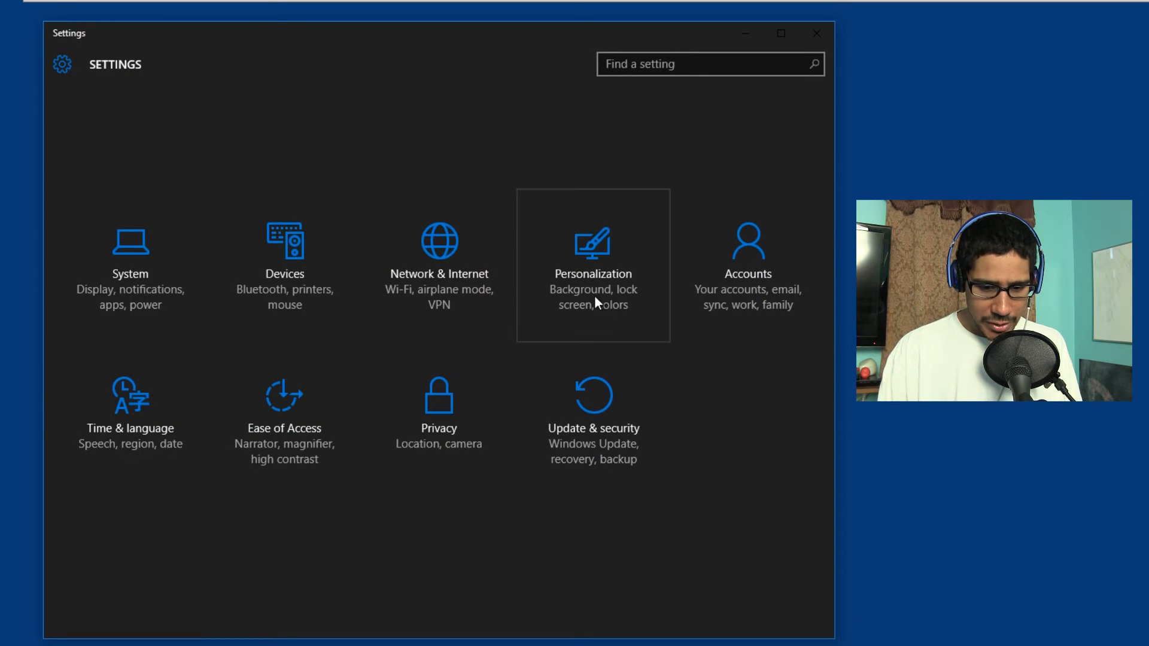
click(592, 264)
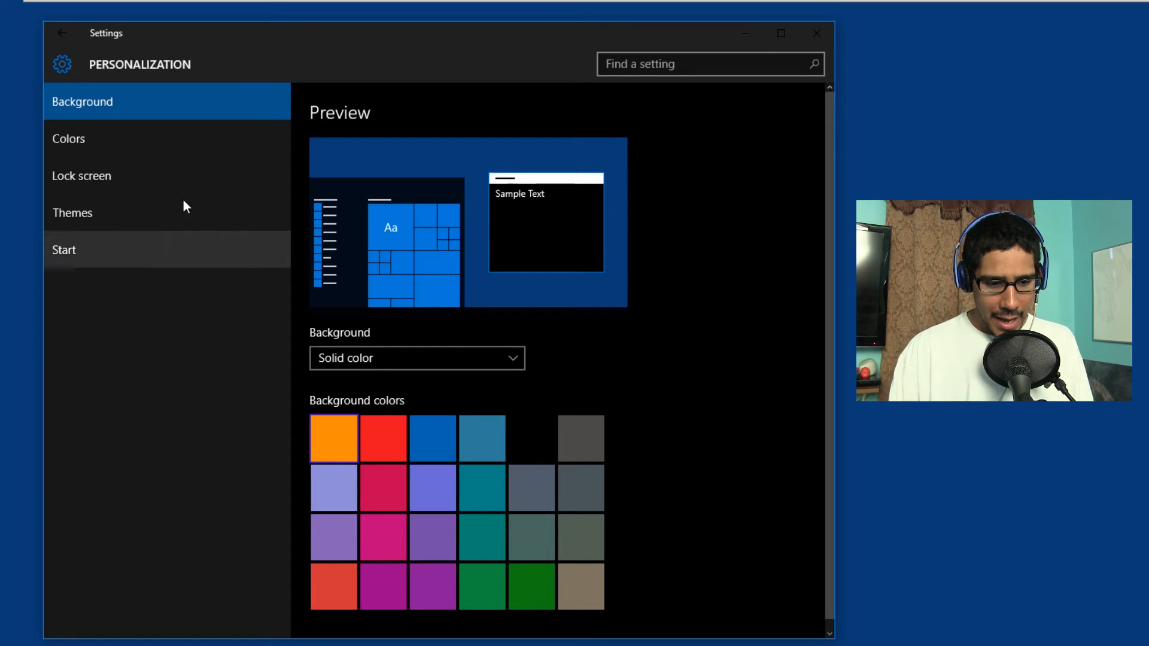
click(68, 139)
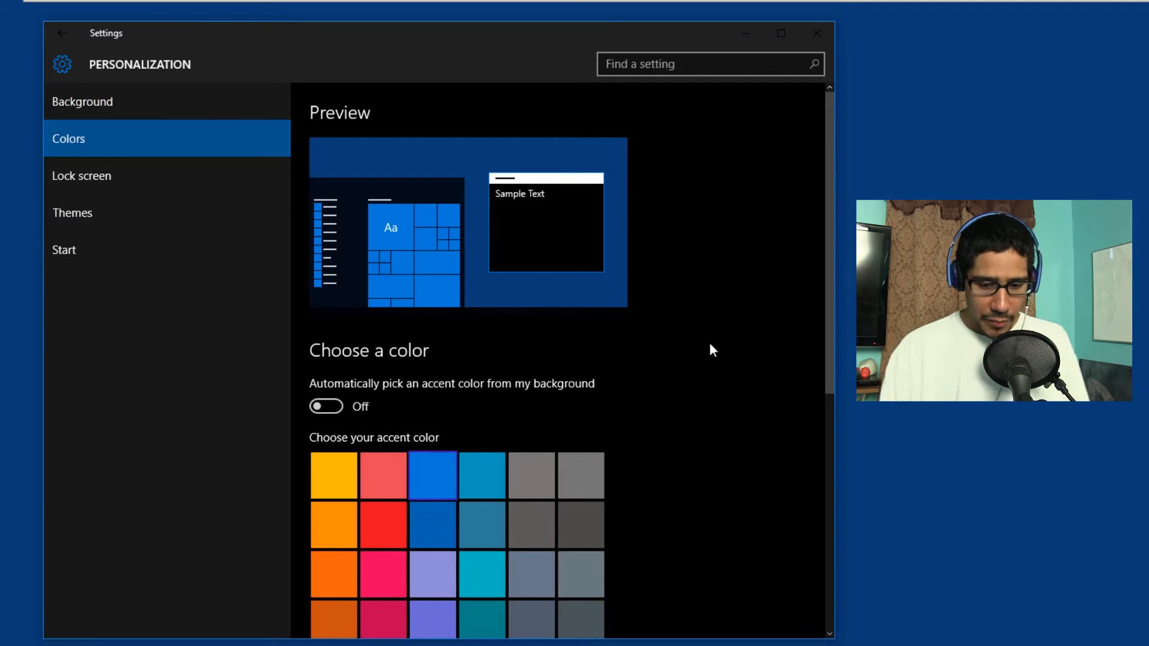
scroll(down, 3)
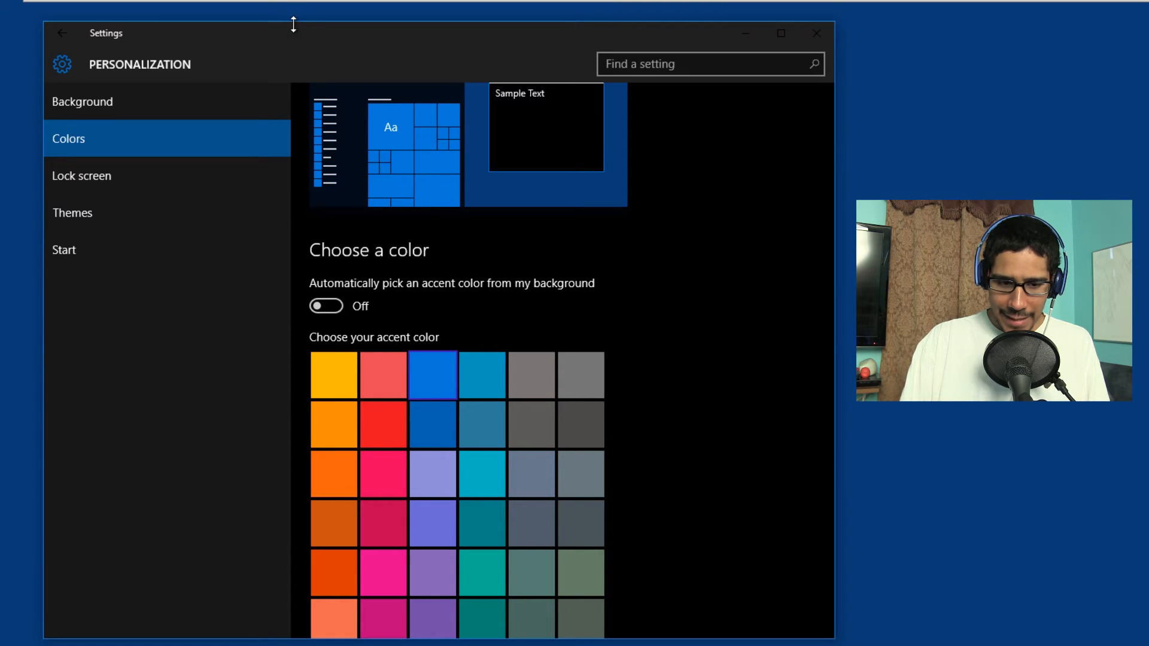
mouse_move(706, 38)
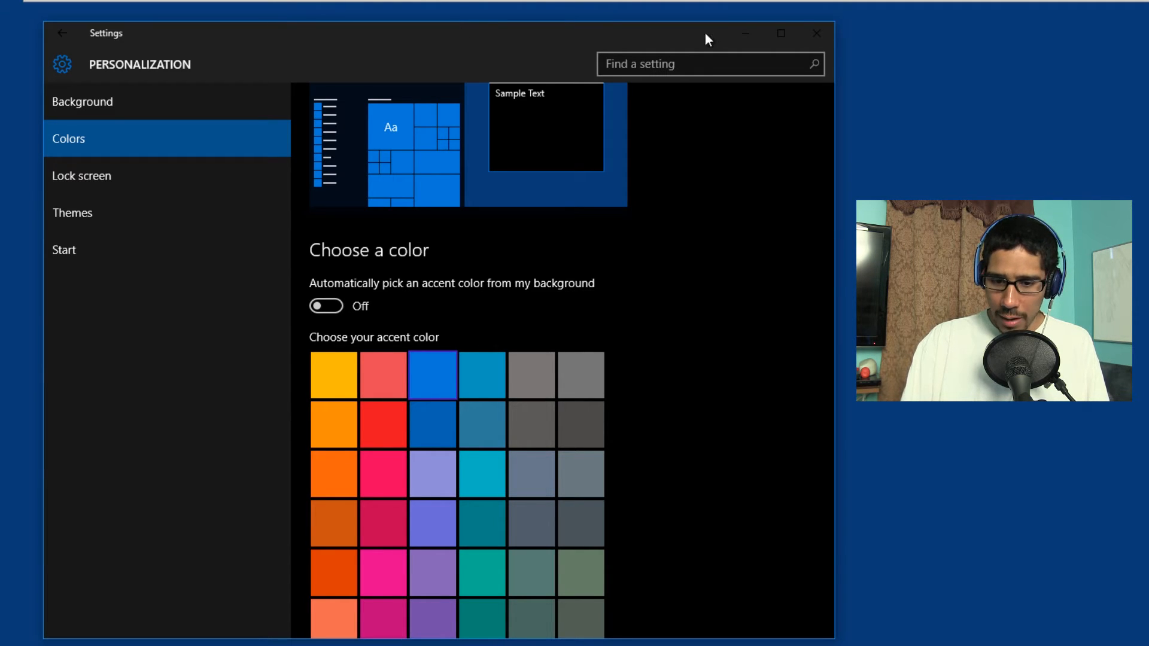
scroll(down, 3)
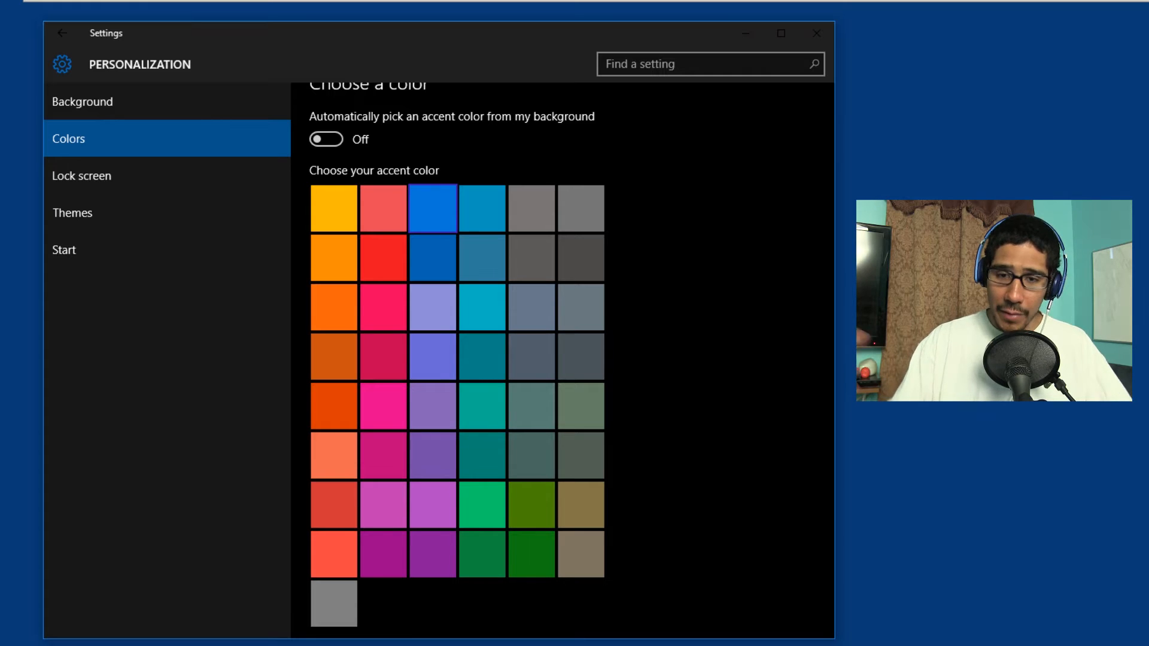
scroll(down, 3)
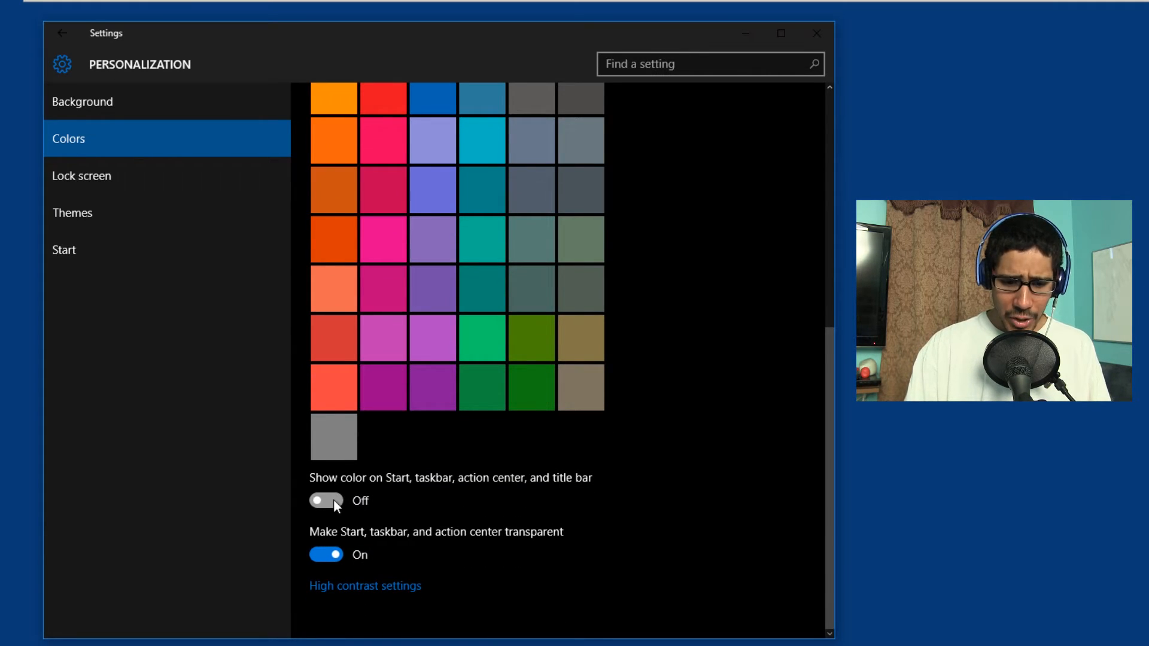
click(325, 500)
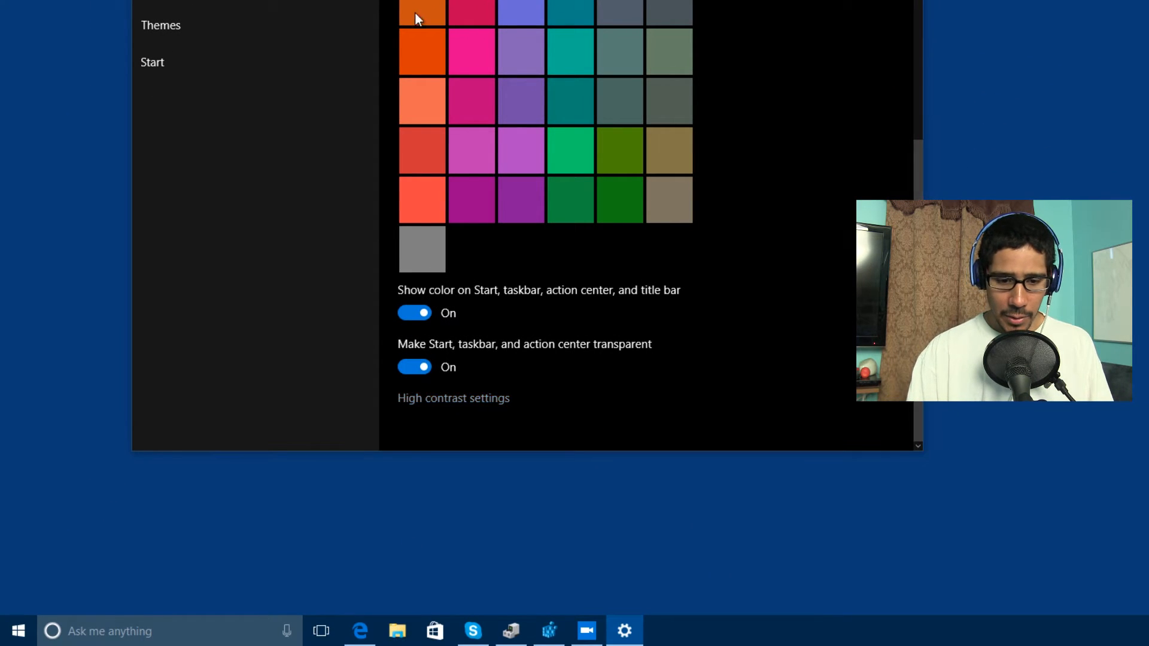
Preview the coloured title bar in File Explorer, then turn the accent colour back off.
click(397, 631)
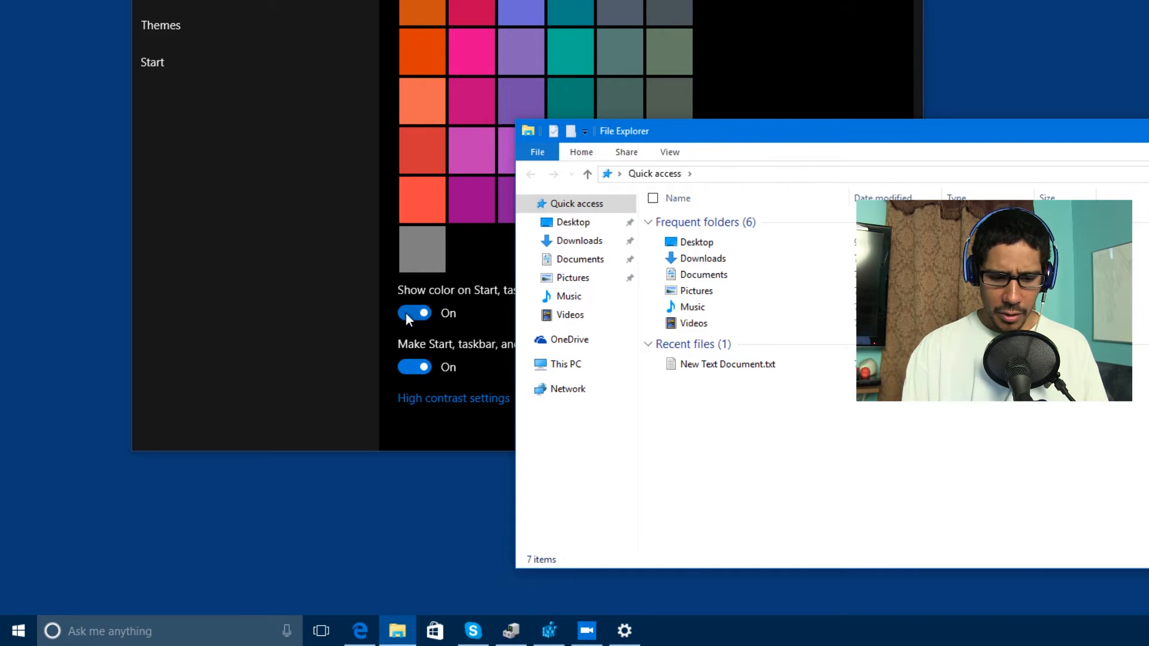
click(414, 313)
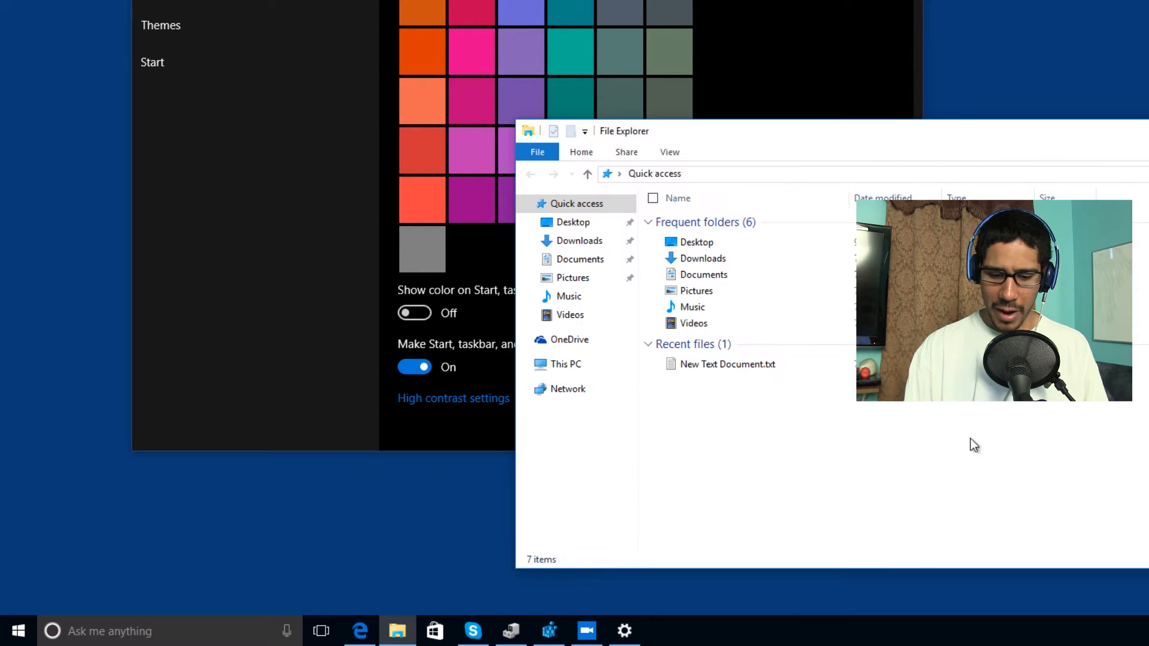
mouse_move(864, 638)
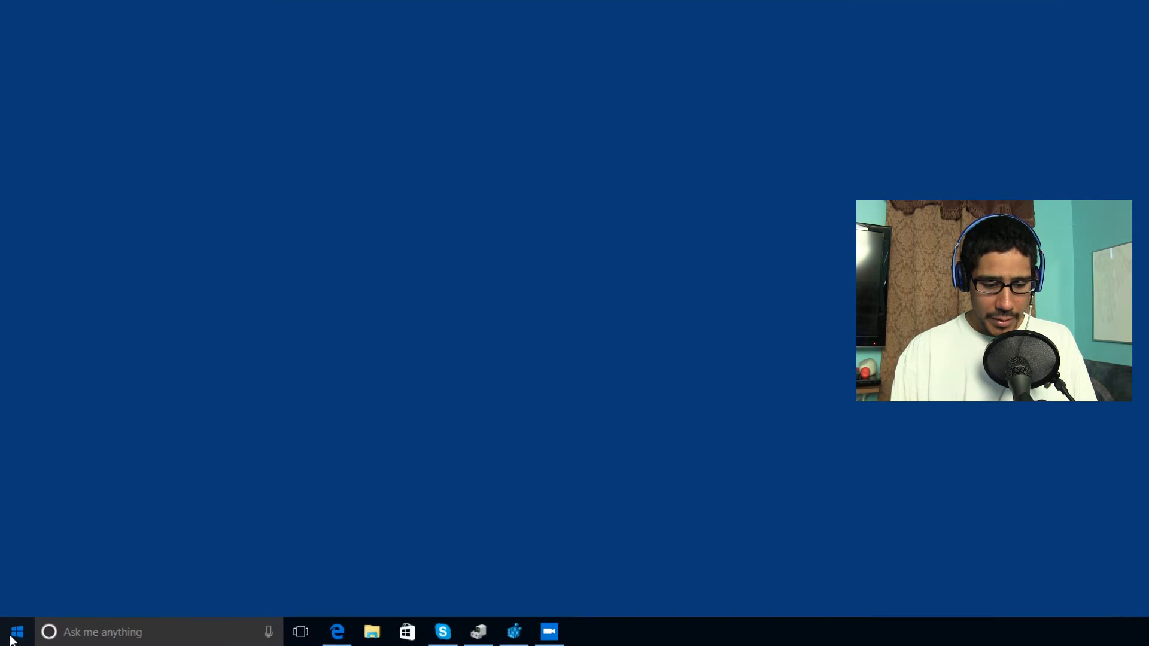
From Start, bring up the Xbox tile's context menu and browse its Resize and More sub-options.
click(16, 632)
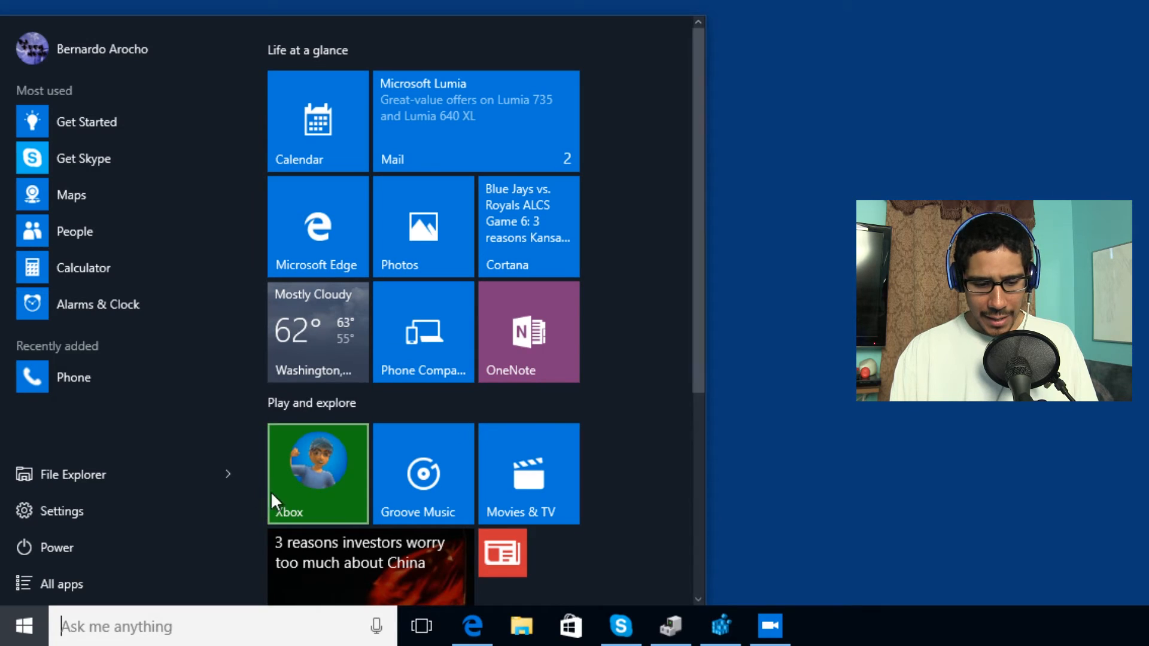
right_click(318, 474)
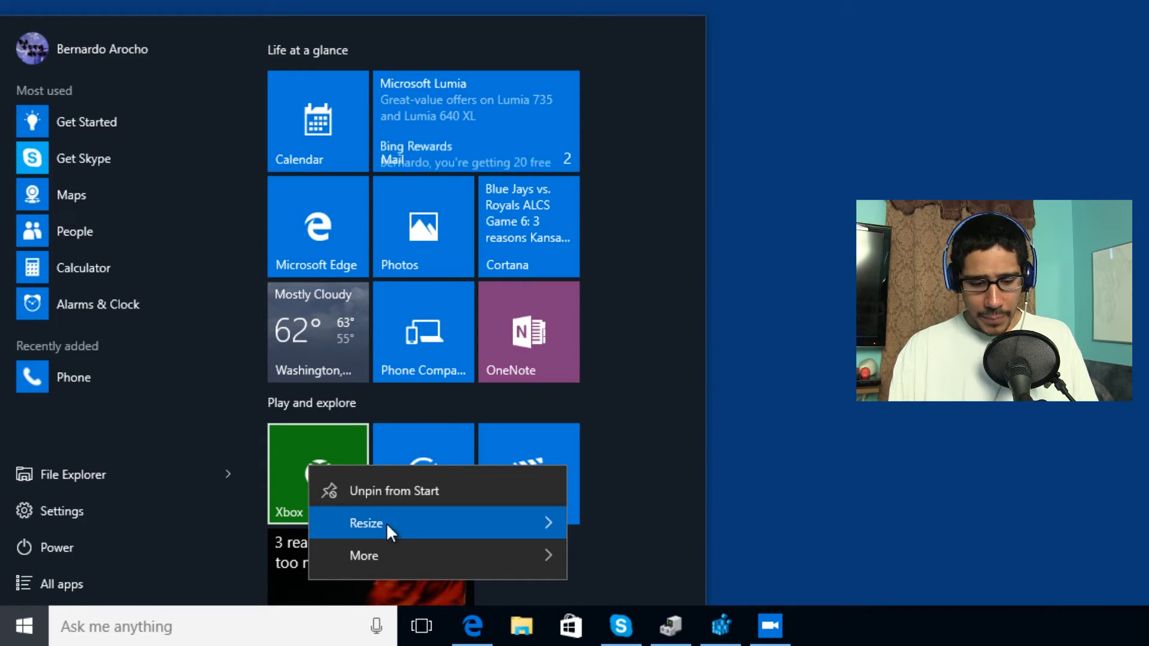
click(365, 523)
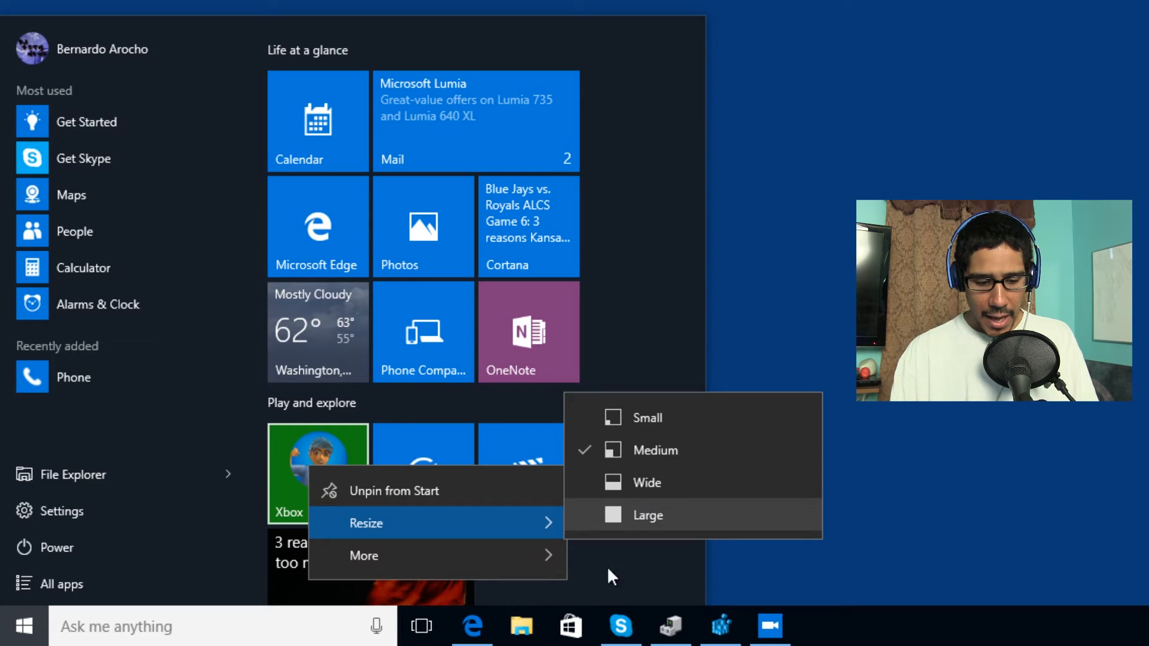
click(364, 555)
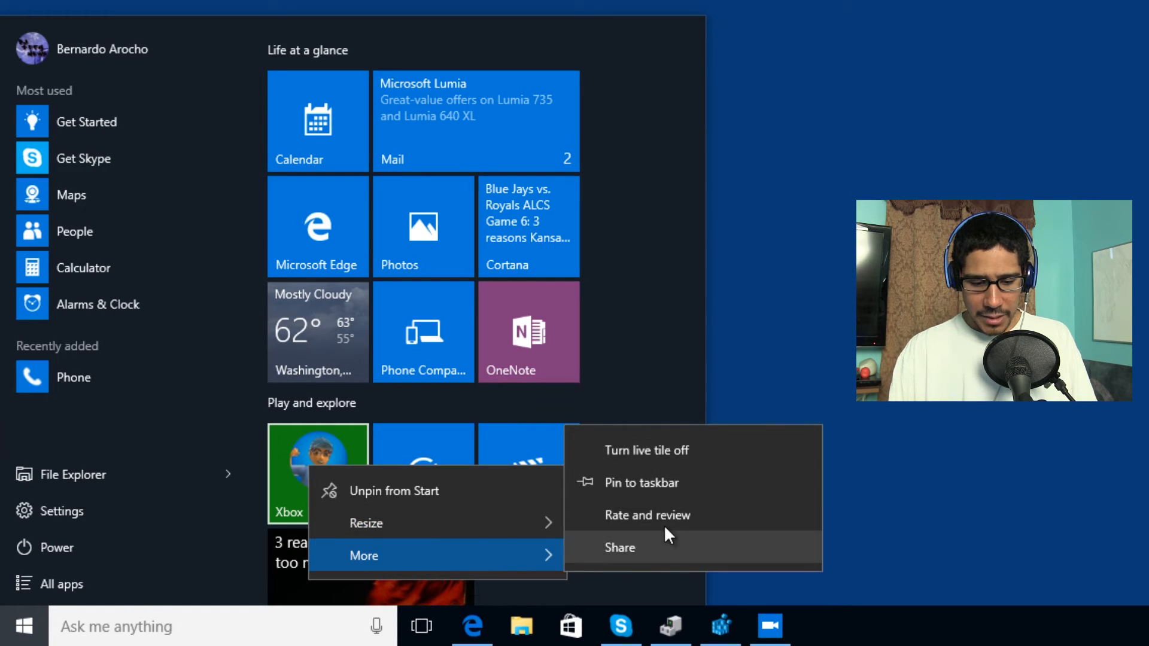
mouse_move(647, 515)
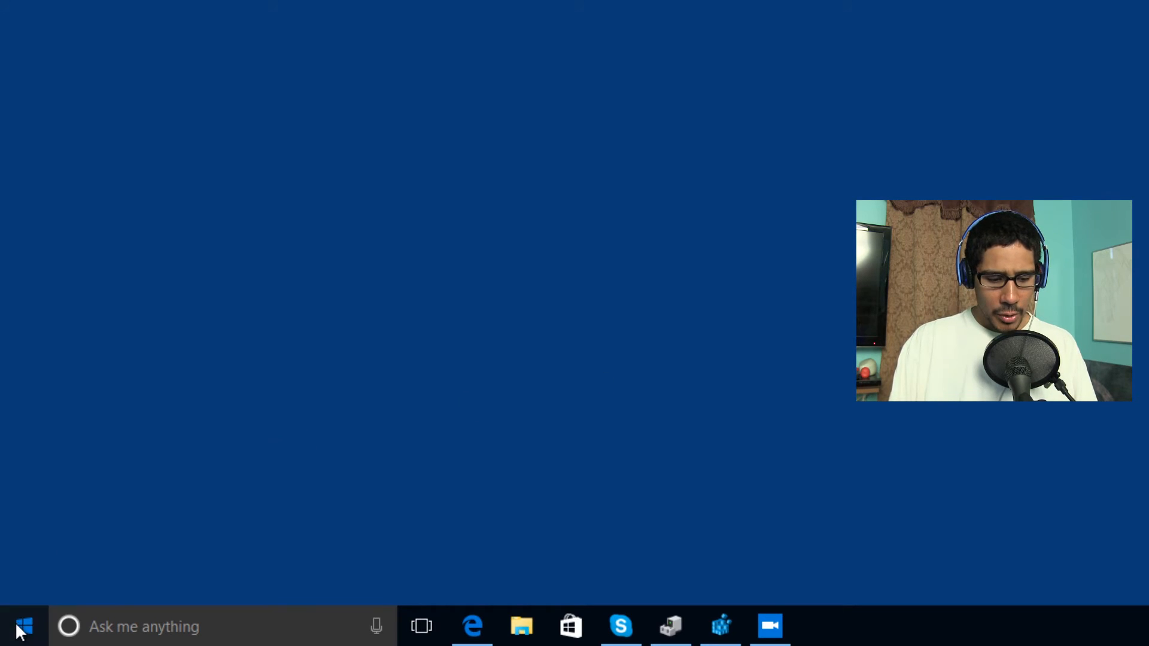
click(24, 626)
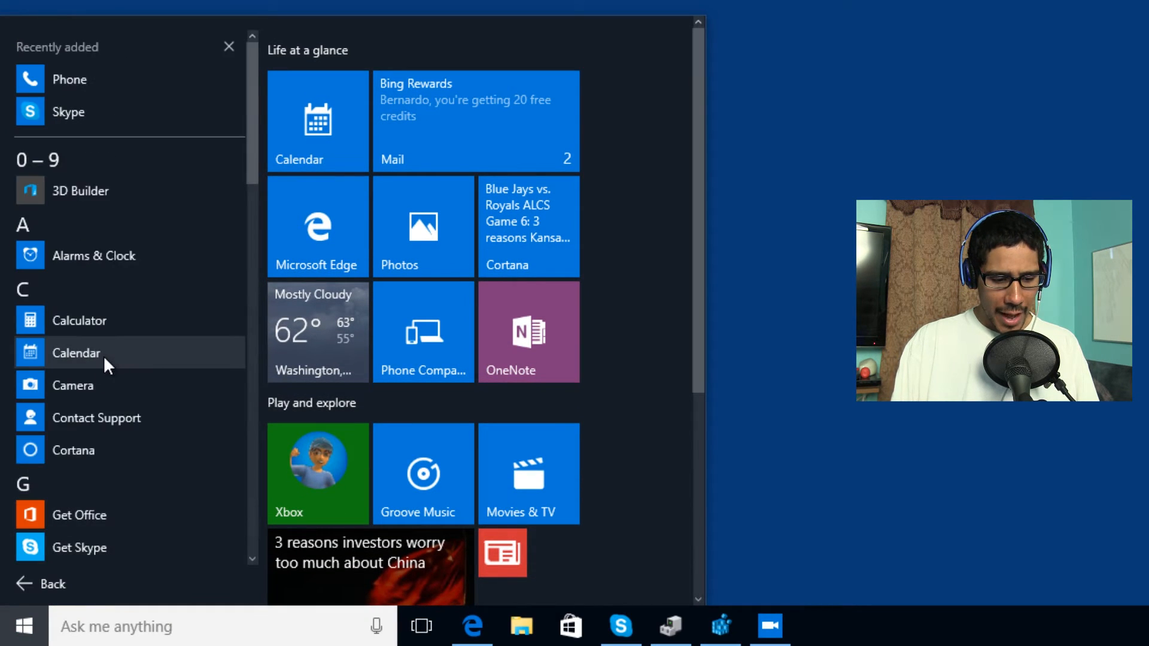
scroll(down, 3)
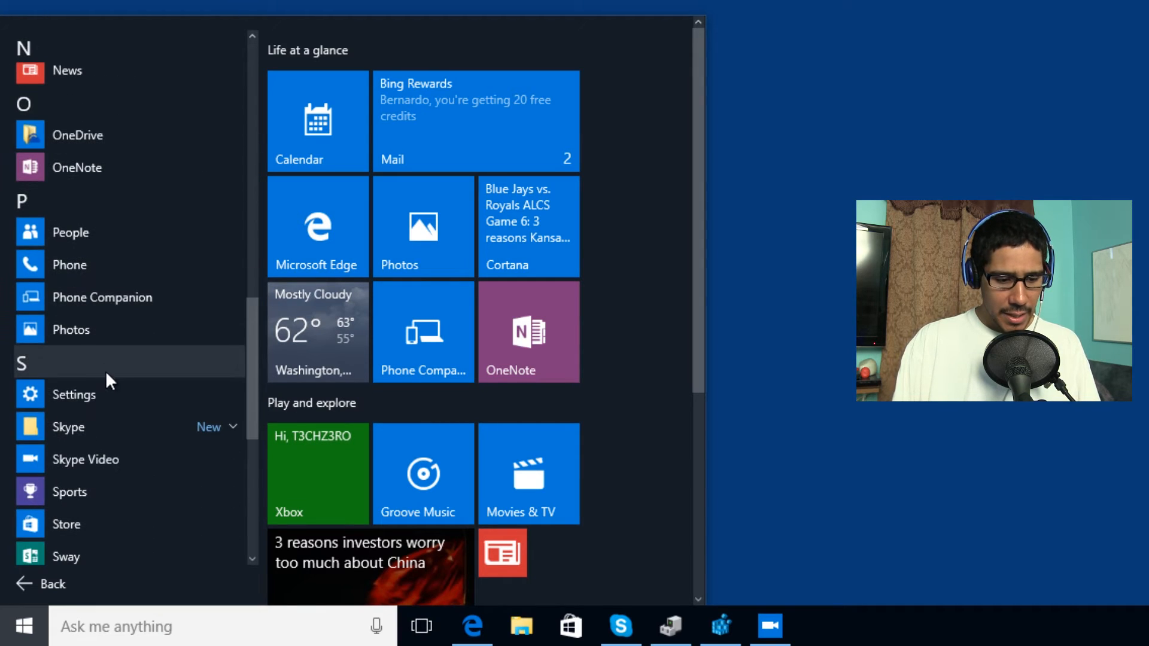
click(70, 265)
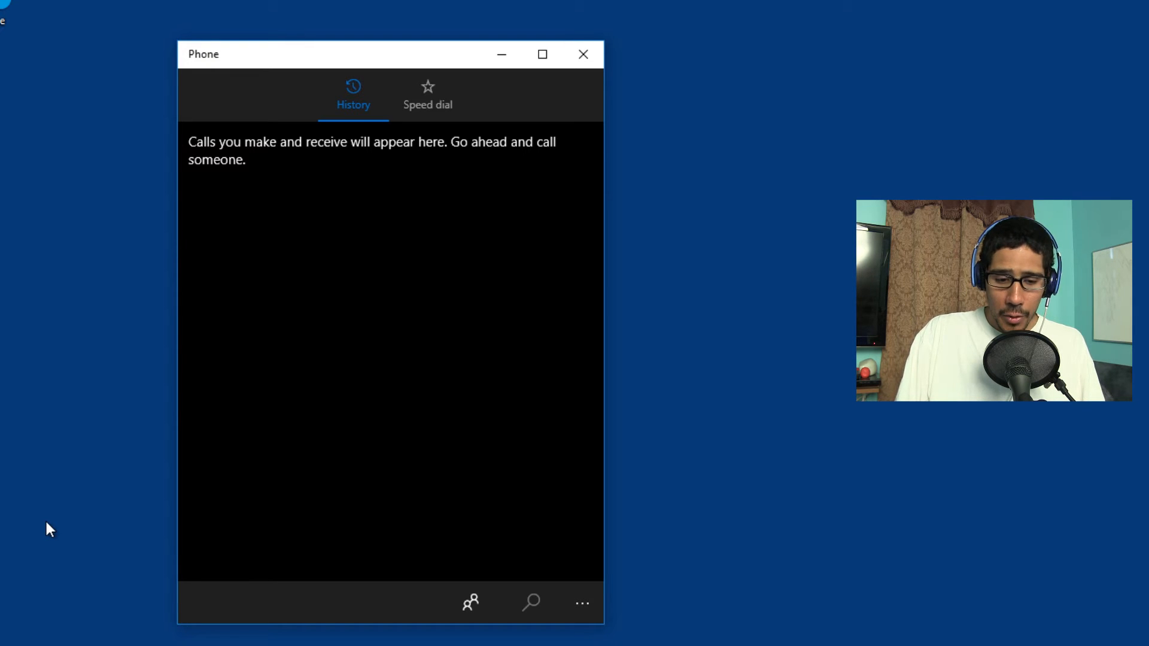
mouse_move(256, 244)
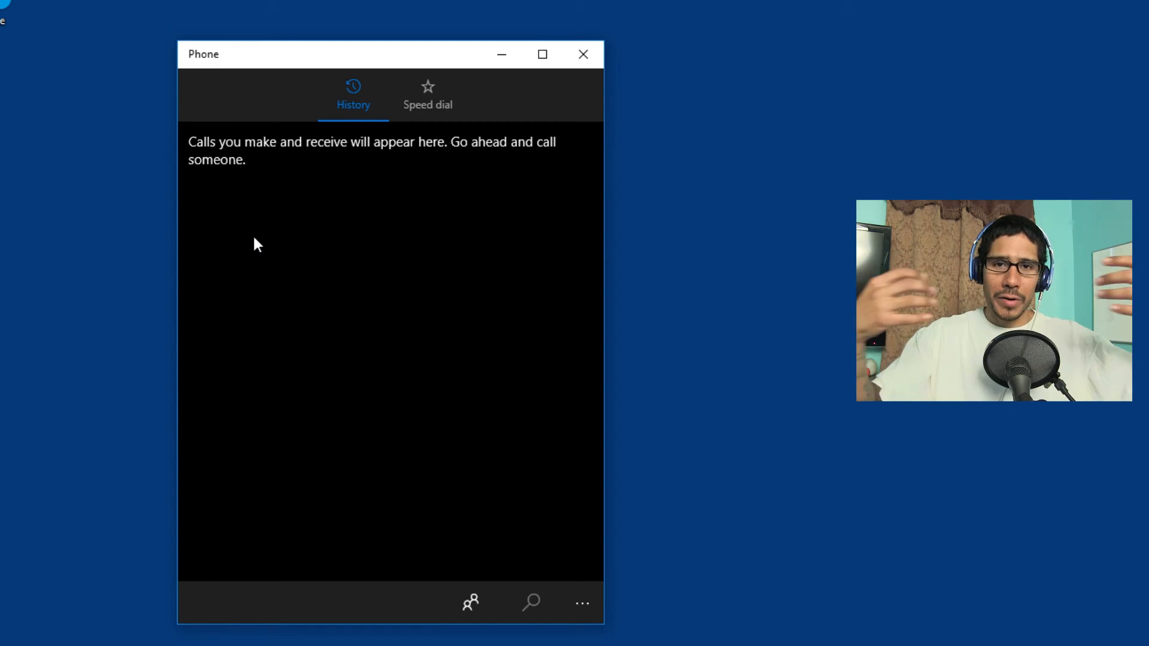
mouse_move(307, 227)
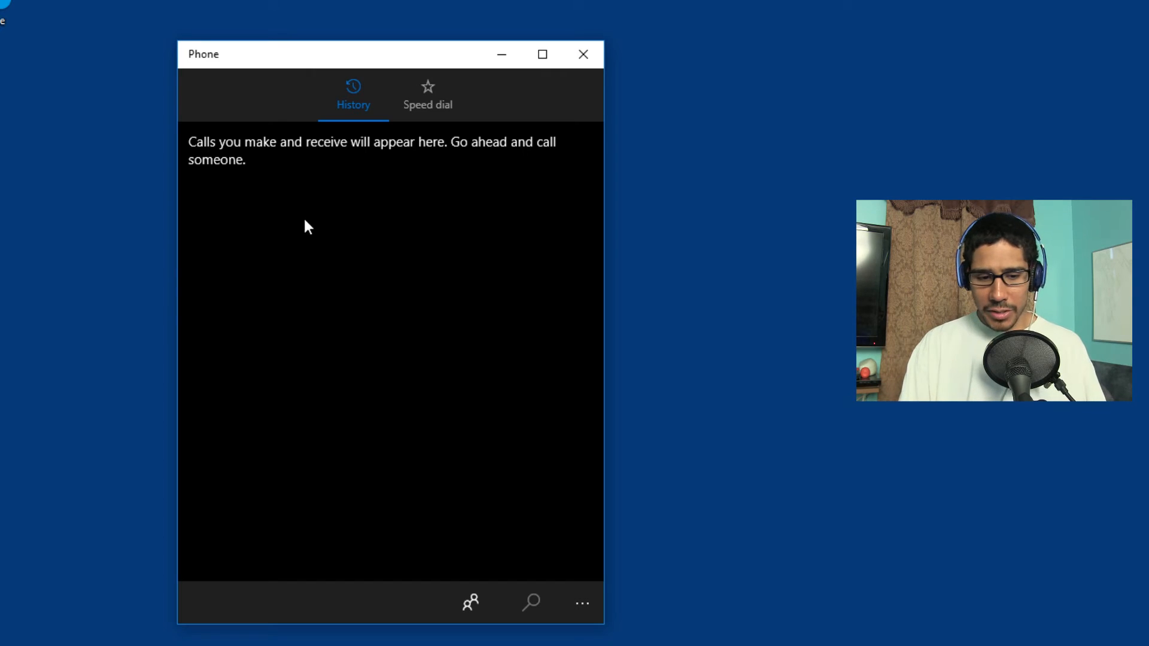
mouse_move(366, 188)
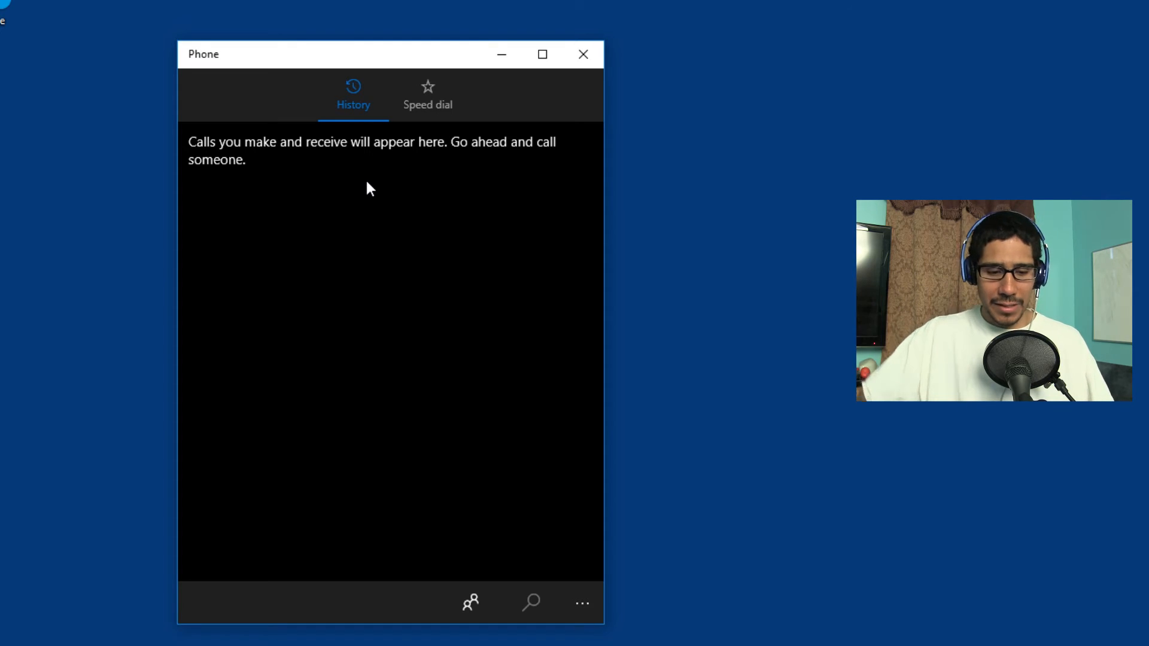
click(583, 54)
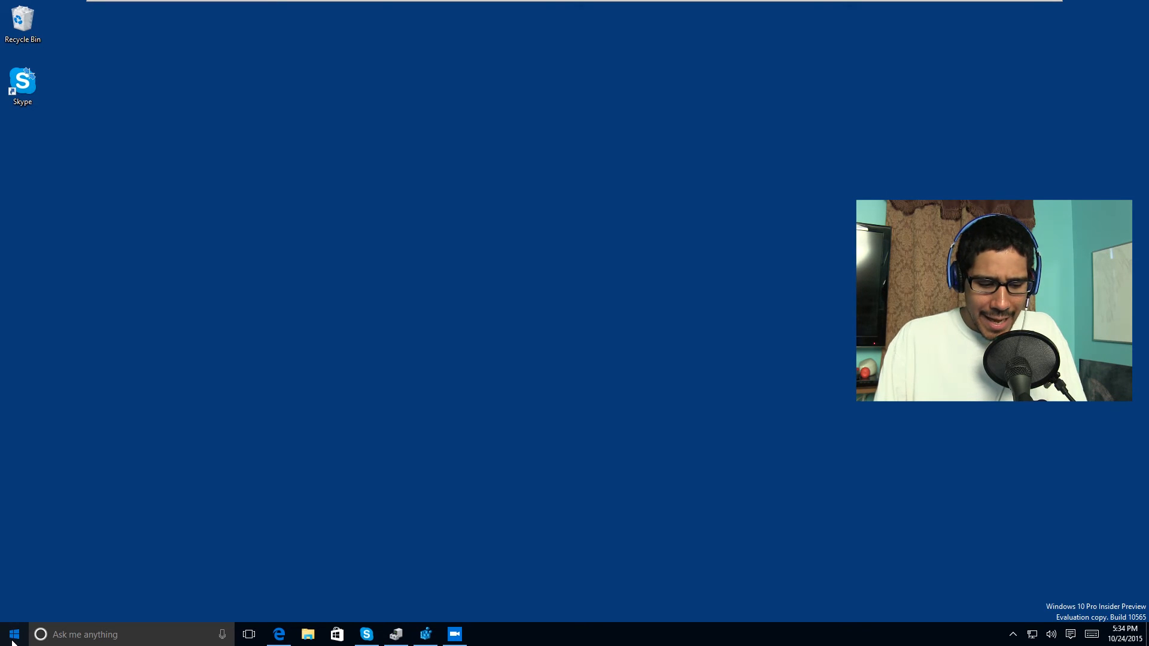
Launch Skype Video from the Start menu's app list, landing on the Oops! loading error.
click(12, 634)
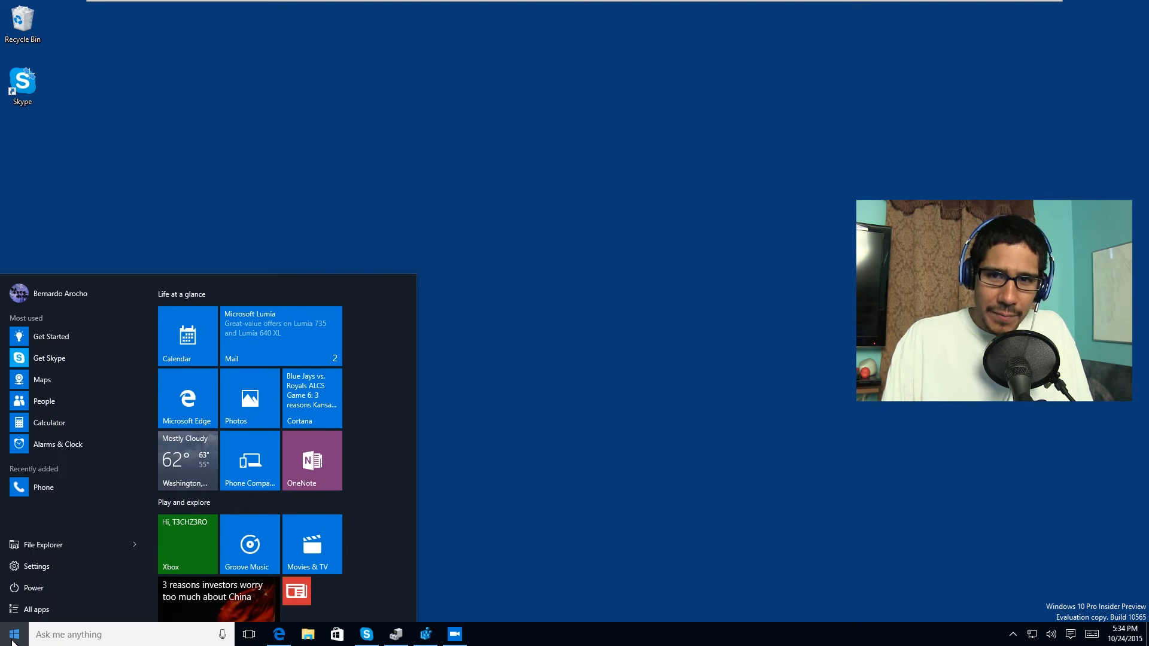
click(41, 609)
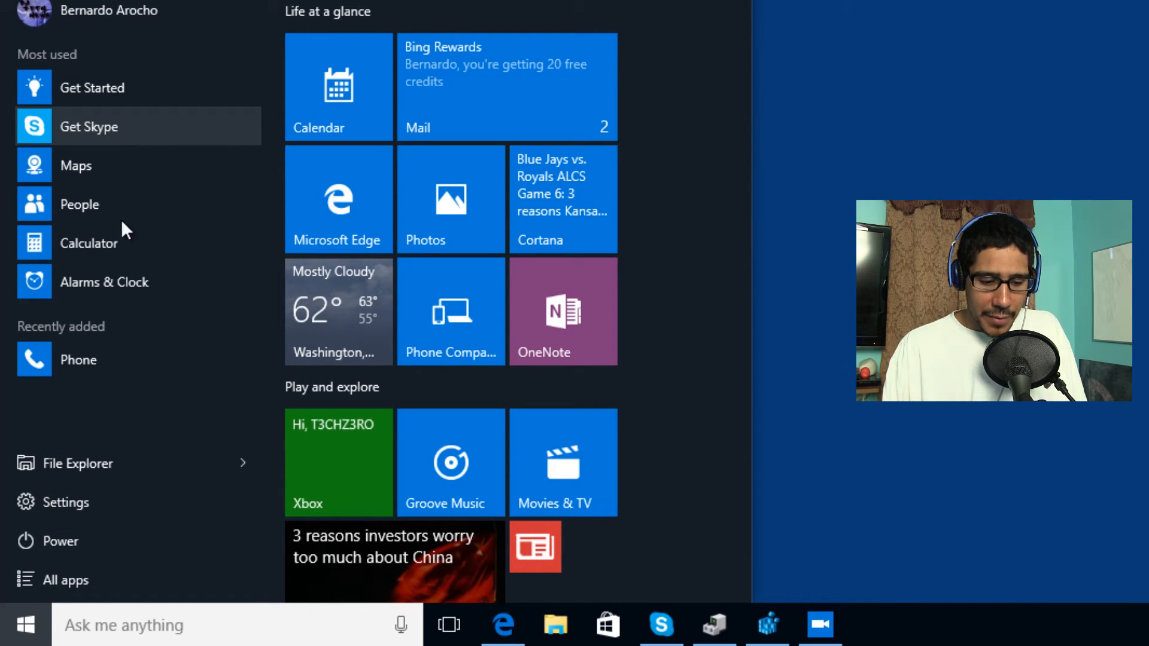
click(64, 579)
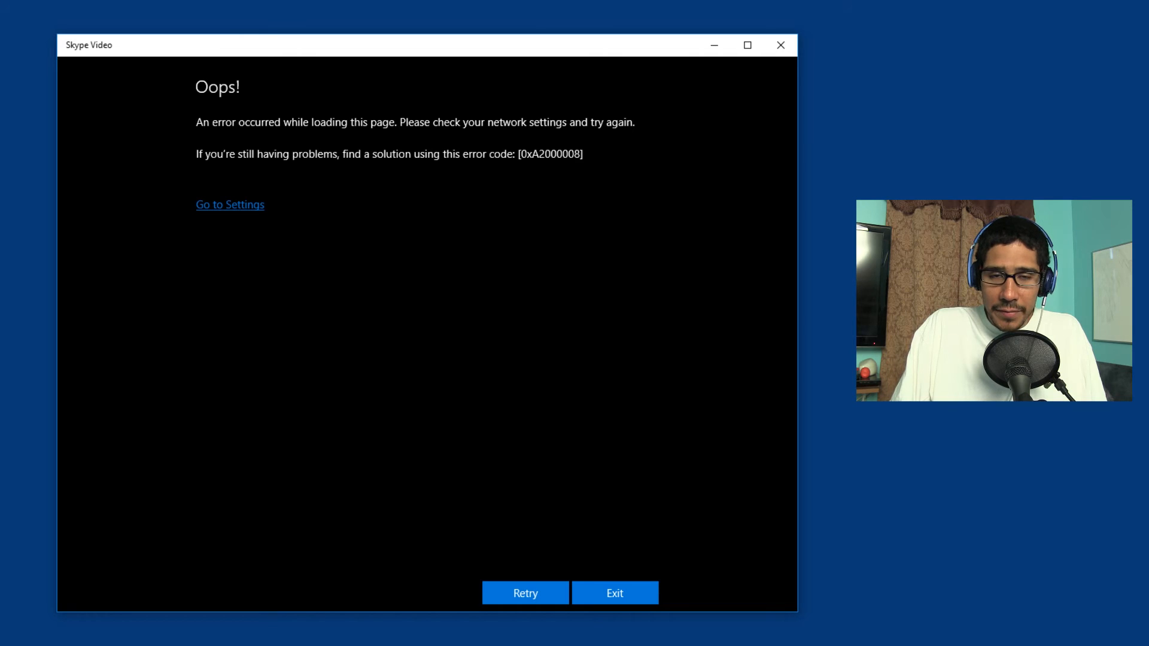
mouse_move(162, 432)
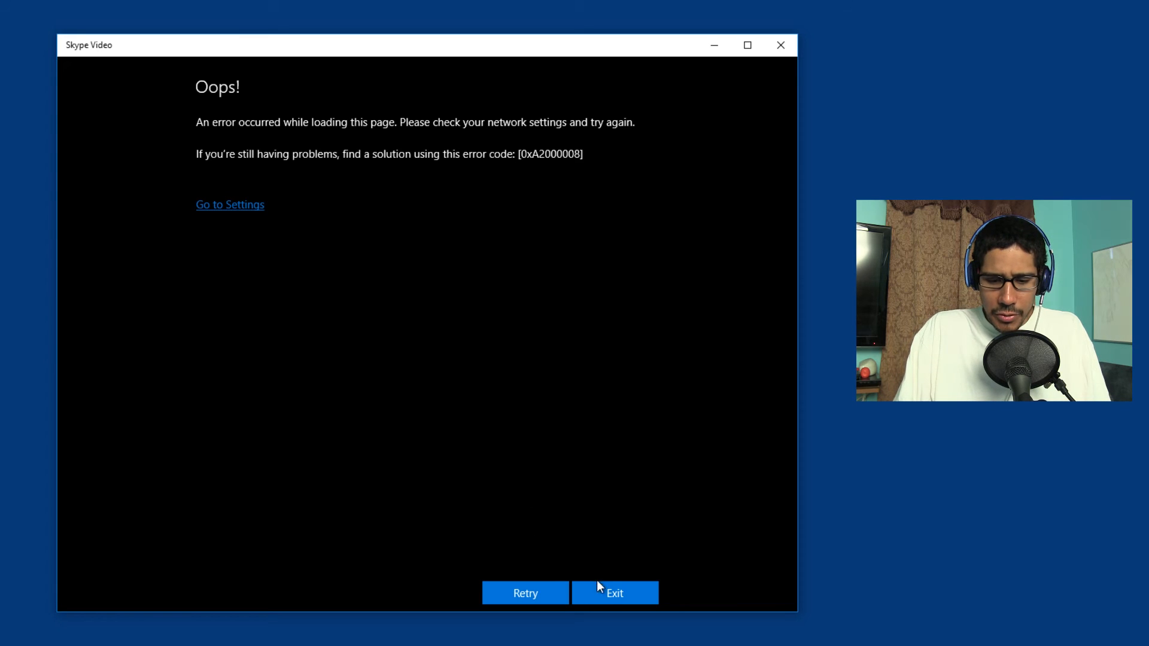
Exit the errored Skype Video and relaunch it from All apps.
click(614, 592)
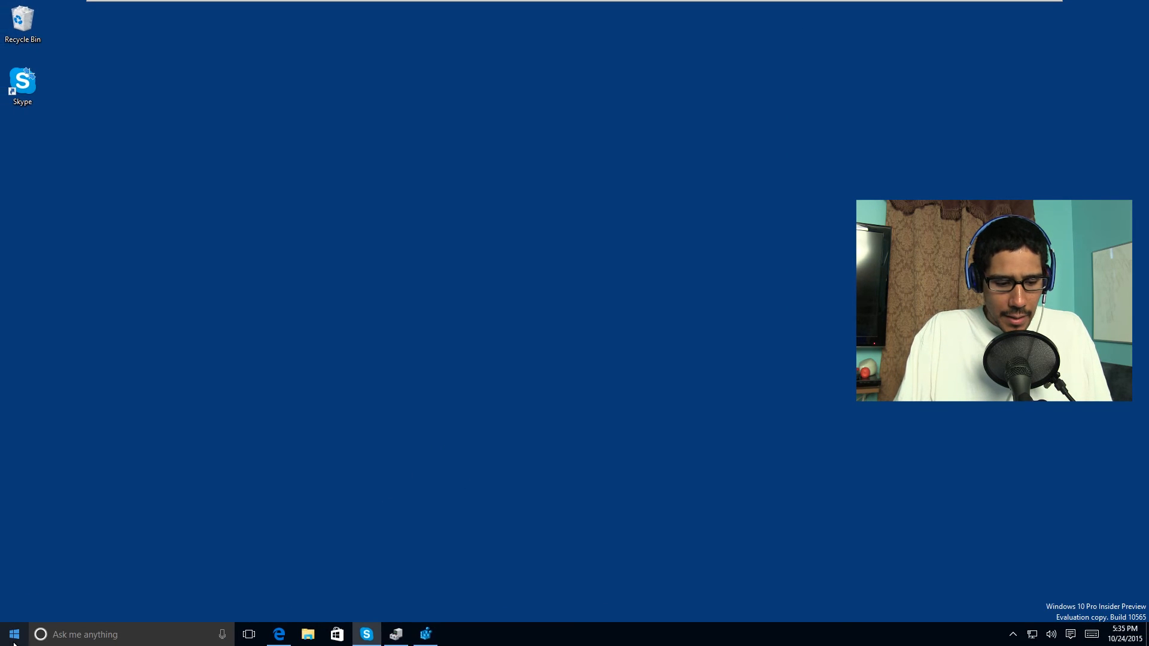
click(12, 634)
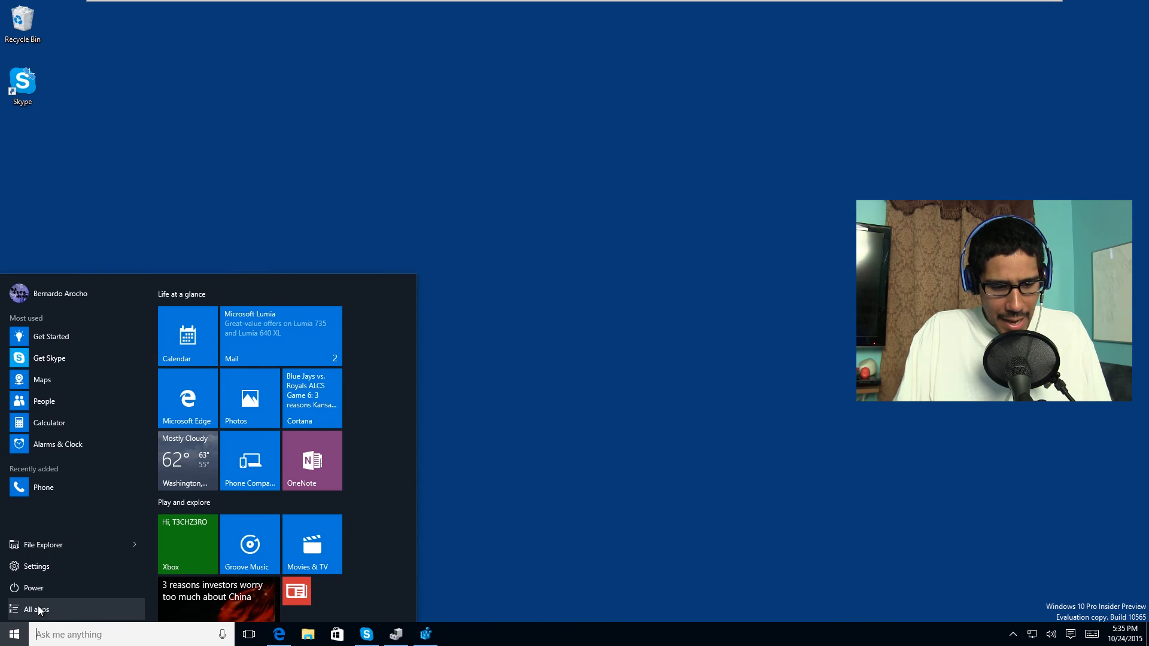
click(36, 610)
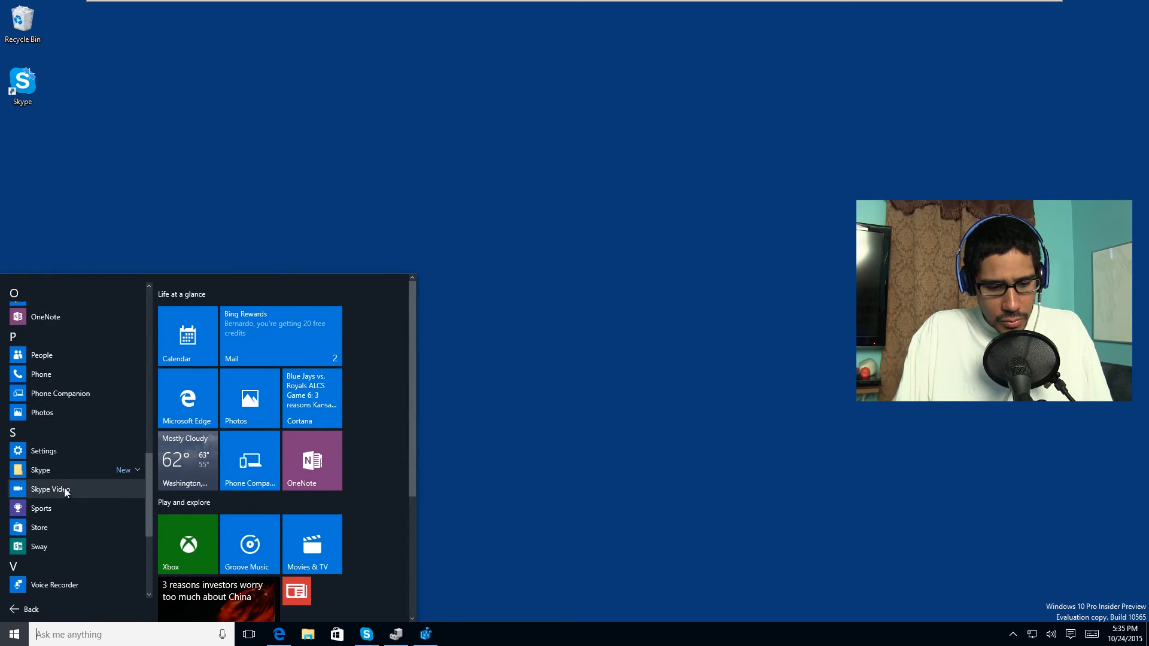
click(51, 489)
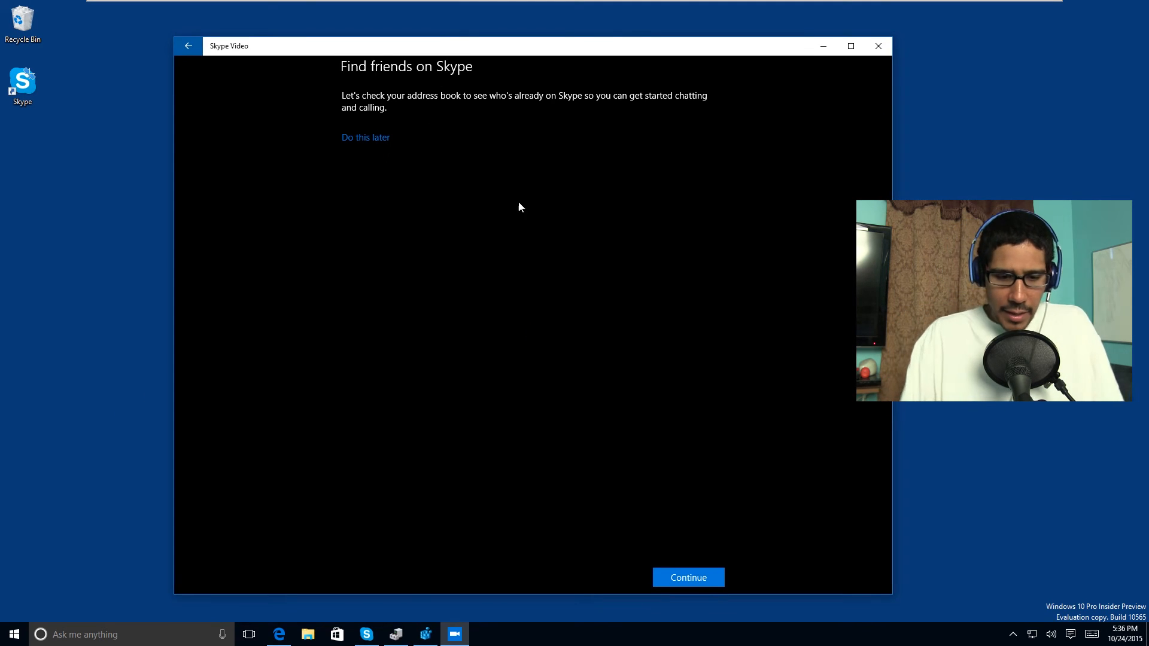
Skip the find-friends and phone-number setup, review Skype settings, then close the app.
click(687, 577)
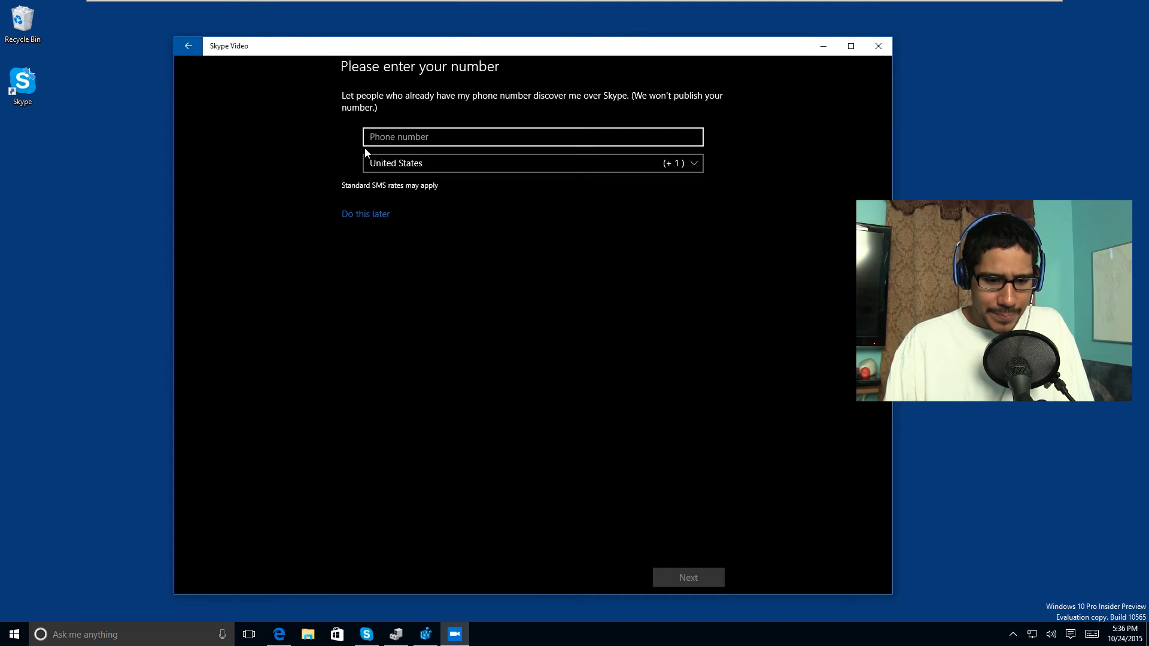
click(365, 213)
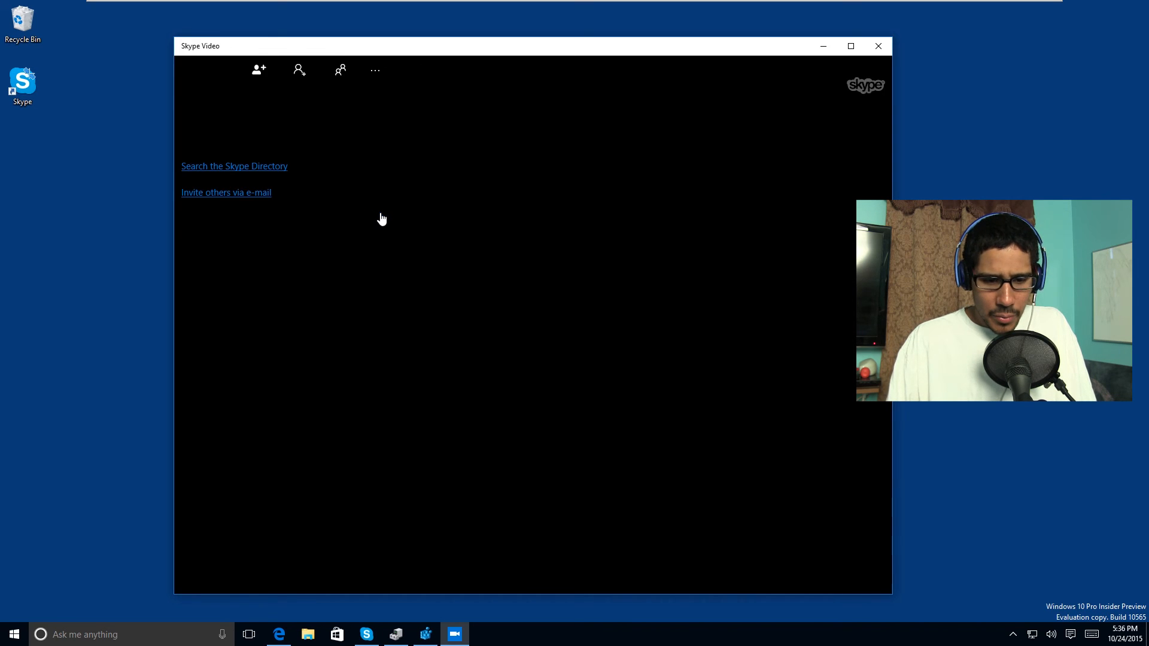
mouse_move(471, 181)
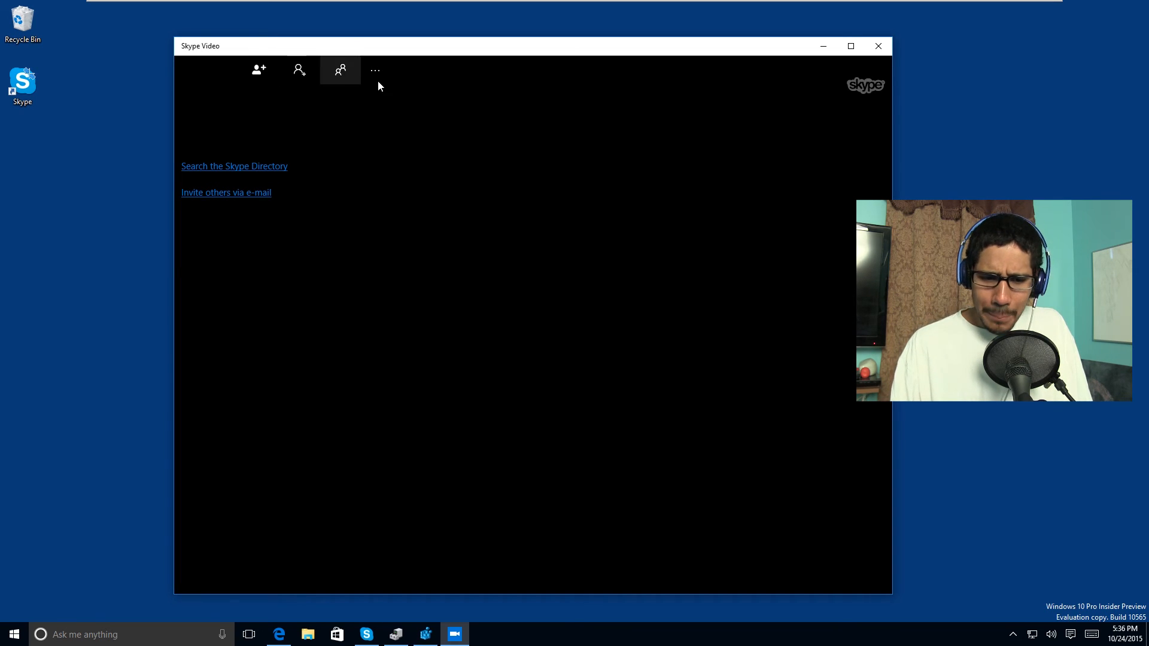
click(374, 70)
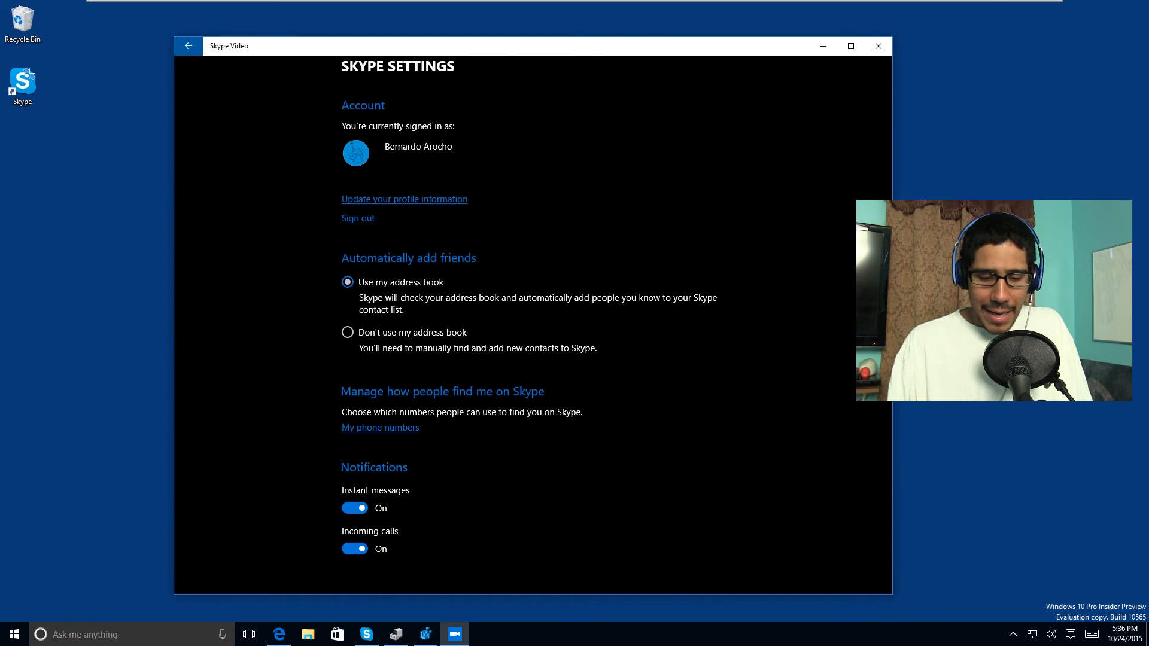
click(188, 45)
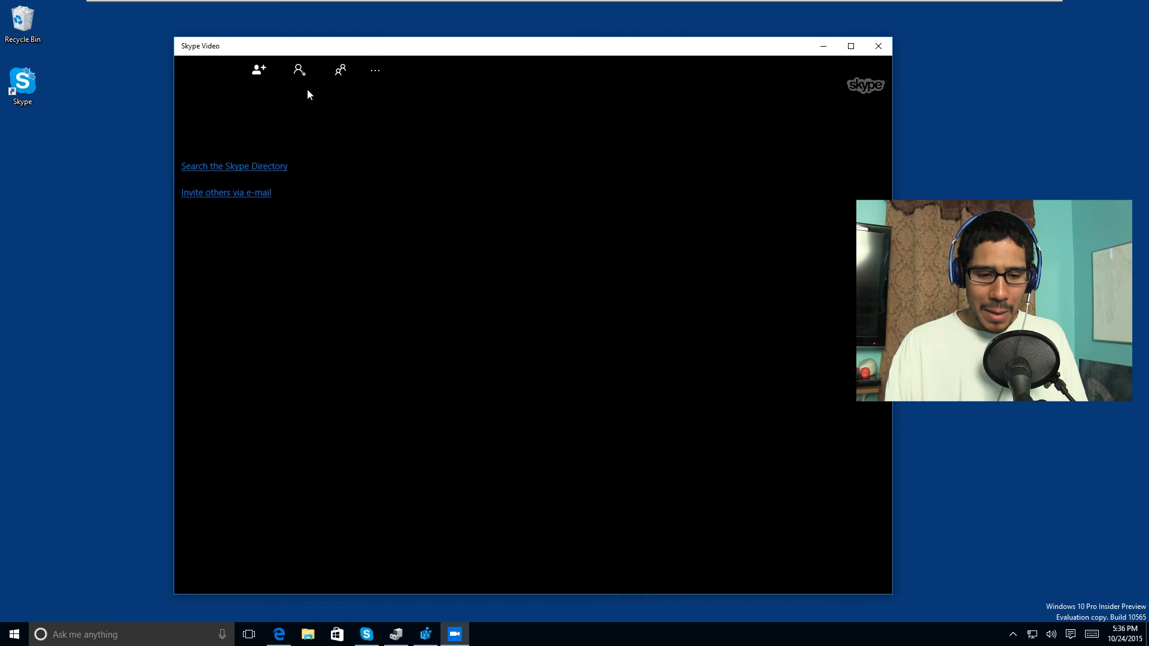
click(877, 45)
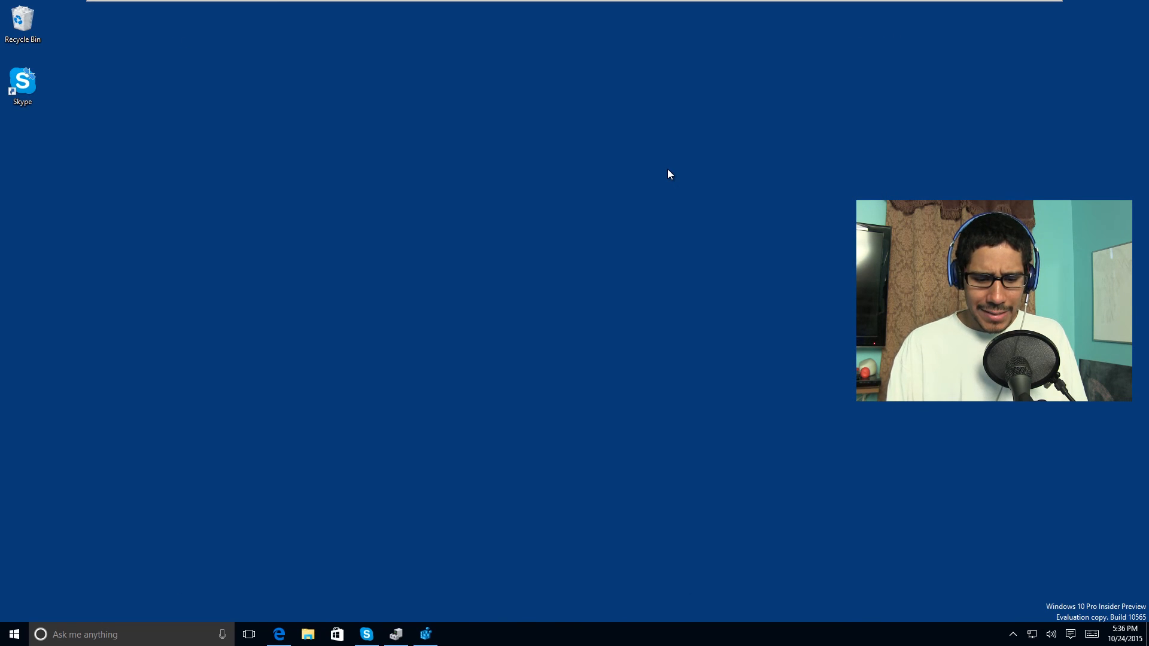